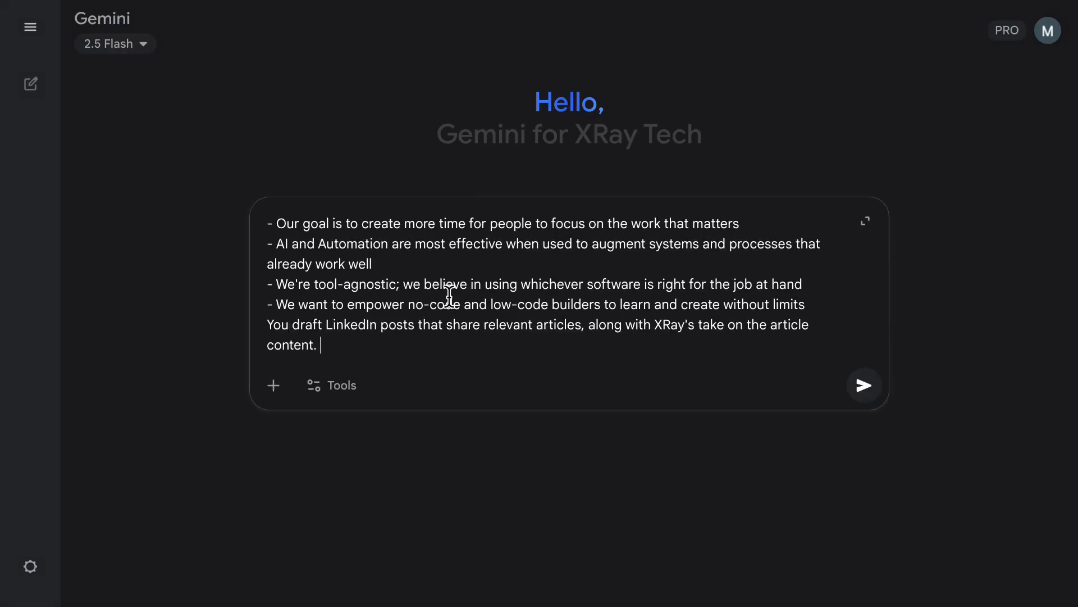
Enter XRay Tech's LinkedIn-post guidelines and a 'Draft a post for the following' request into Gemini.
type("Draft a post for the following Tech")
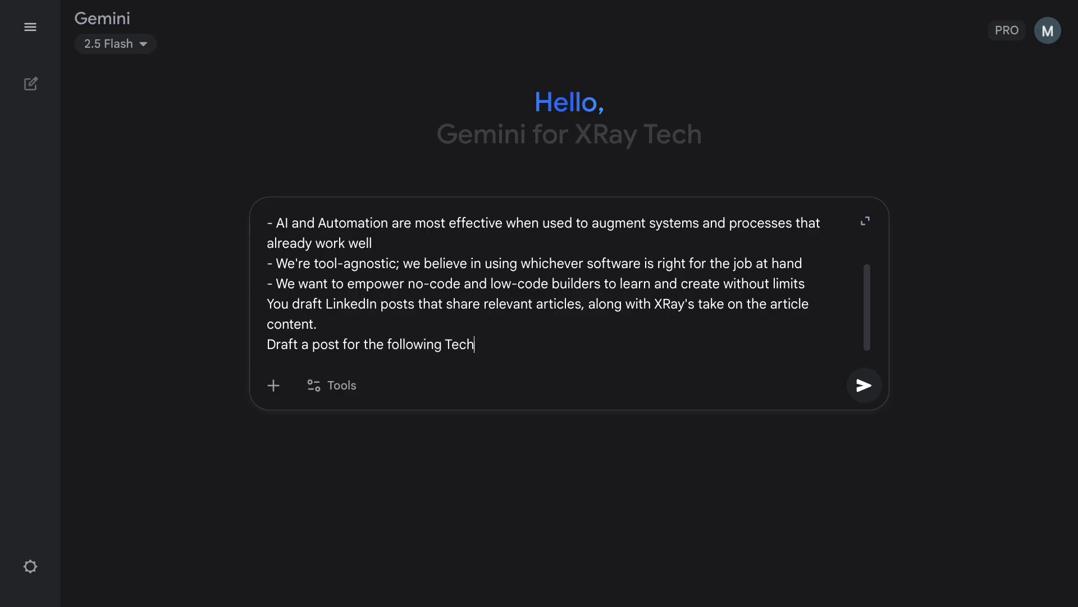
left_click(863, 386)
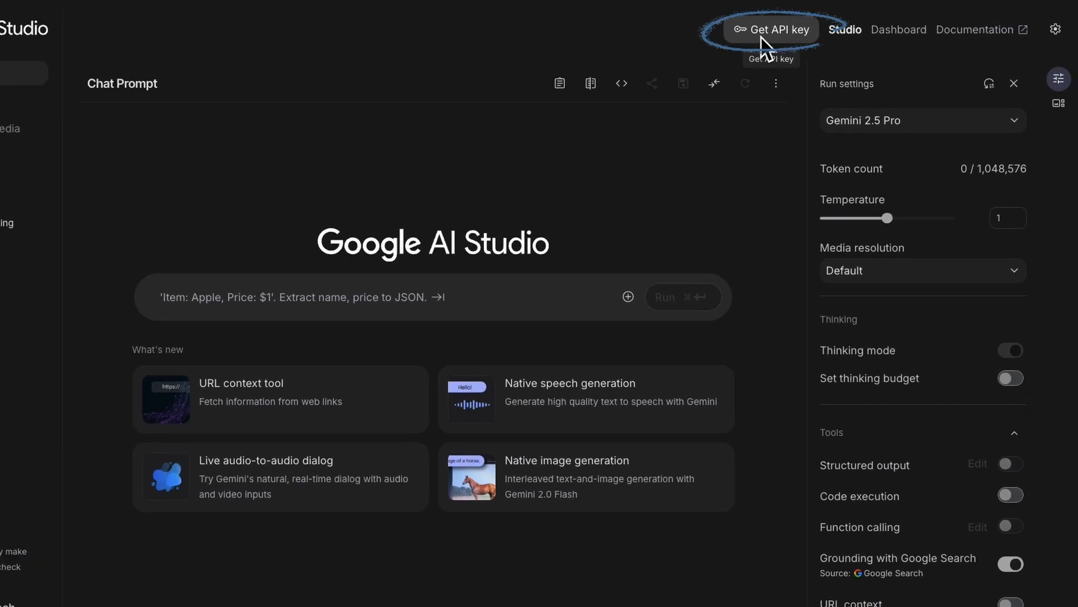
Create a new API key in Google AI Studio inside the existing Gemini API project.
left_click(770, 30)
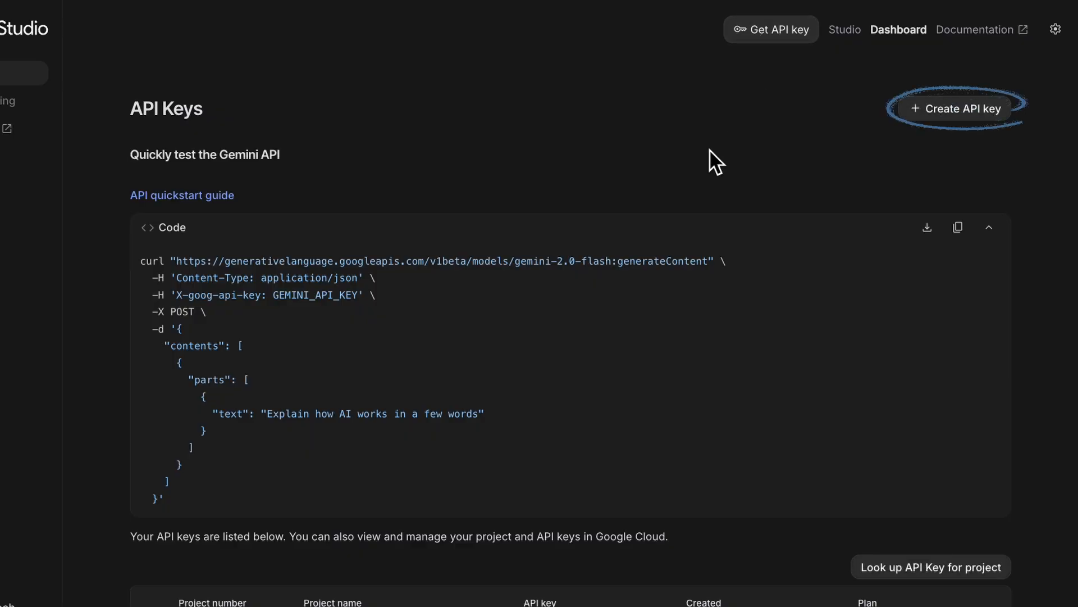
left_click(956, 108)
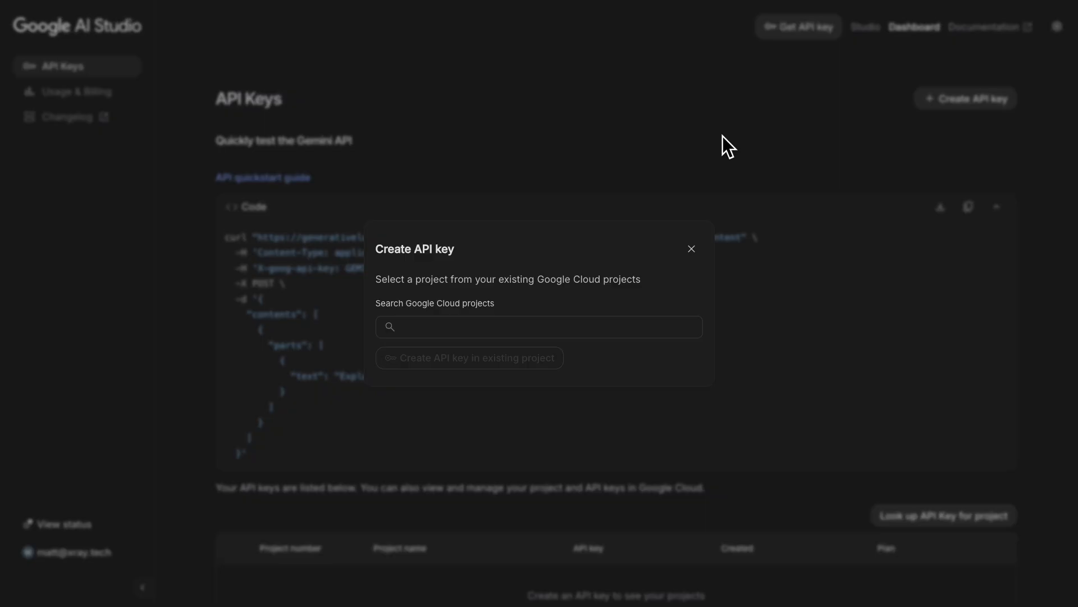
left_click(538, 327)
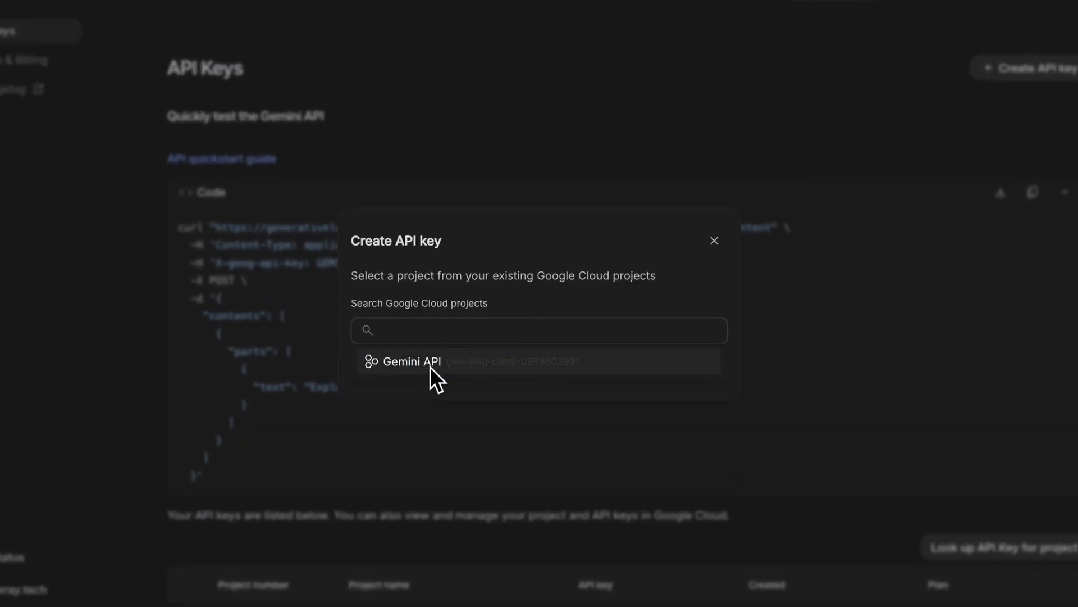
left_click(411, 361)
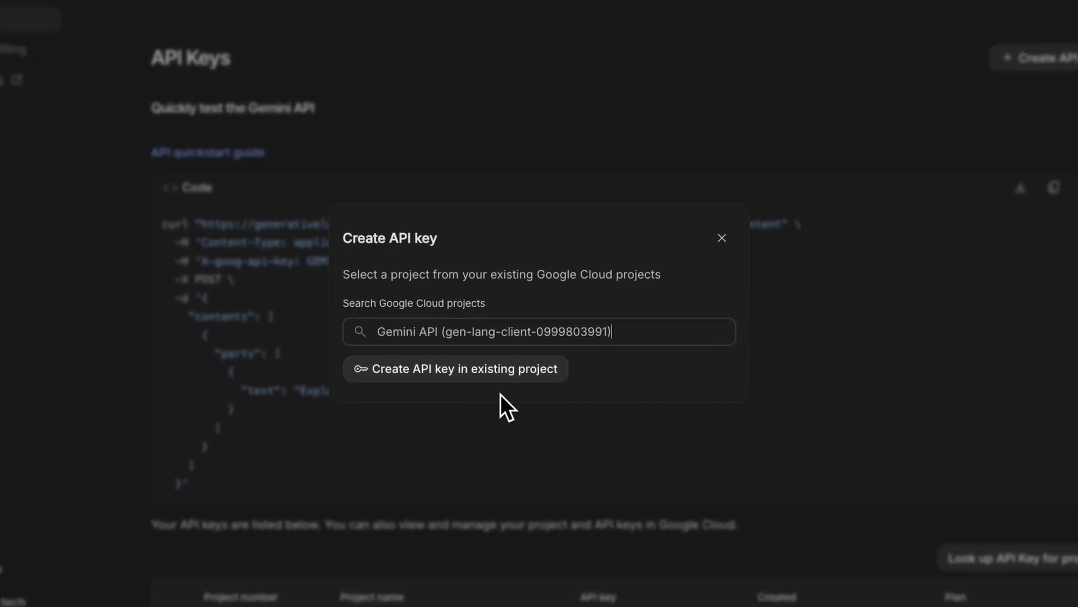
left_click(454, 368)
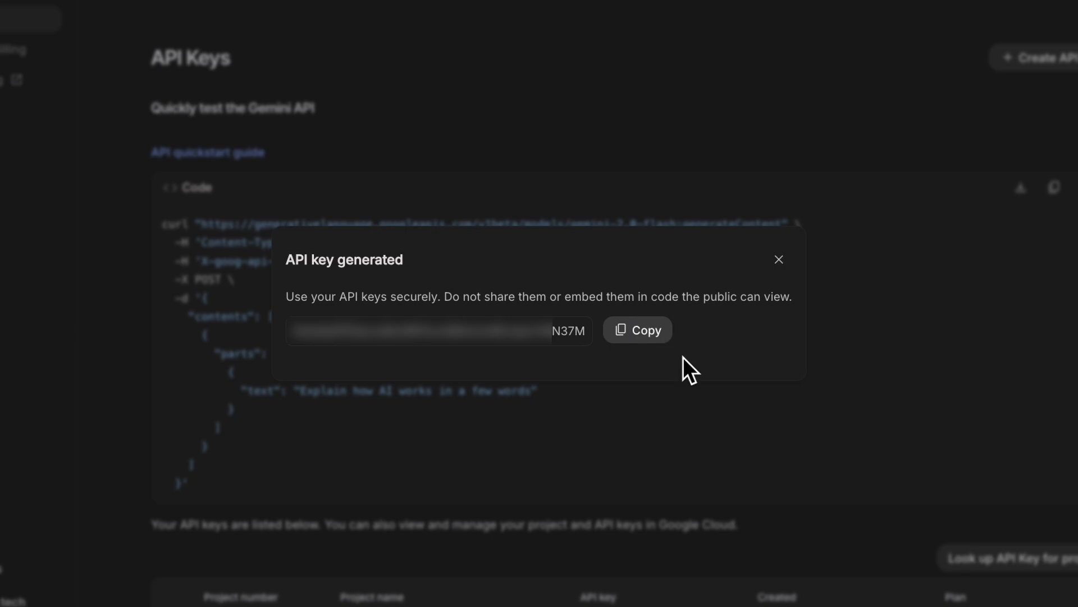
mouse_move(735, 414)
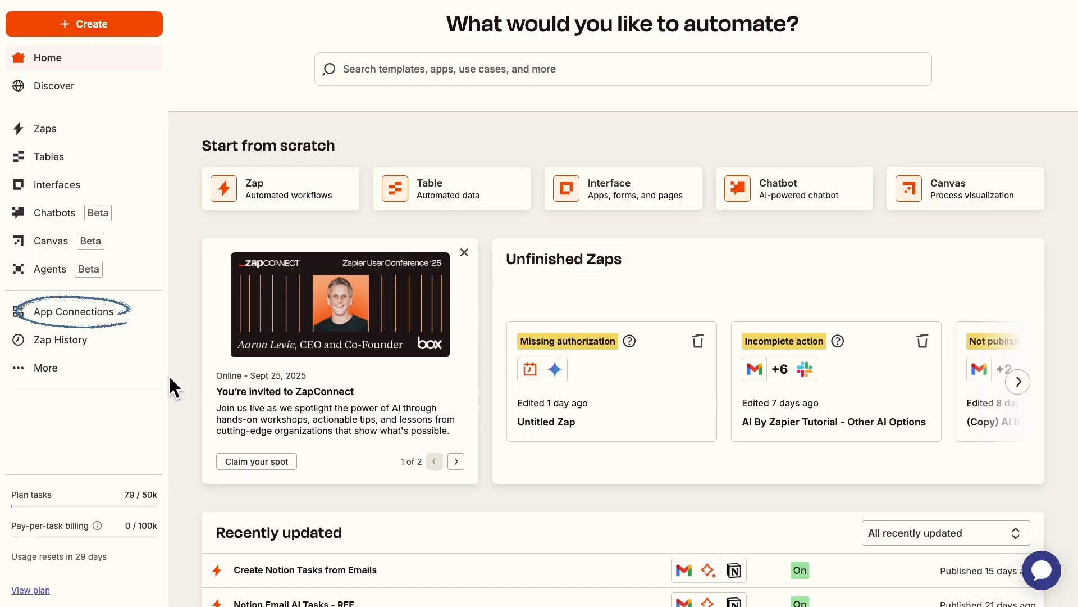
Add a Google AI Studio (Gemini) app connection in Zapier and submit the new API key.
left_click(73, 311)
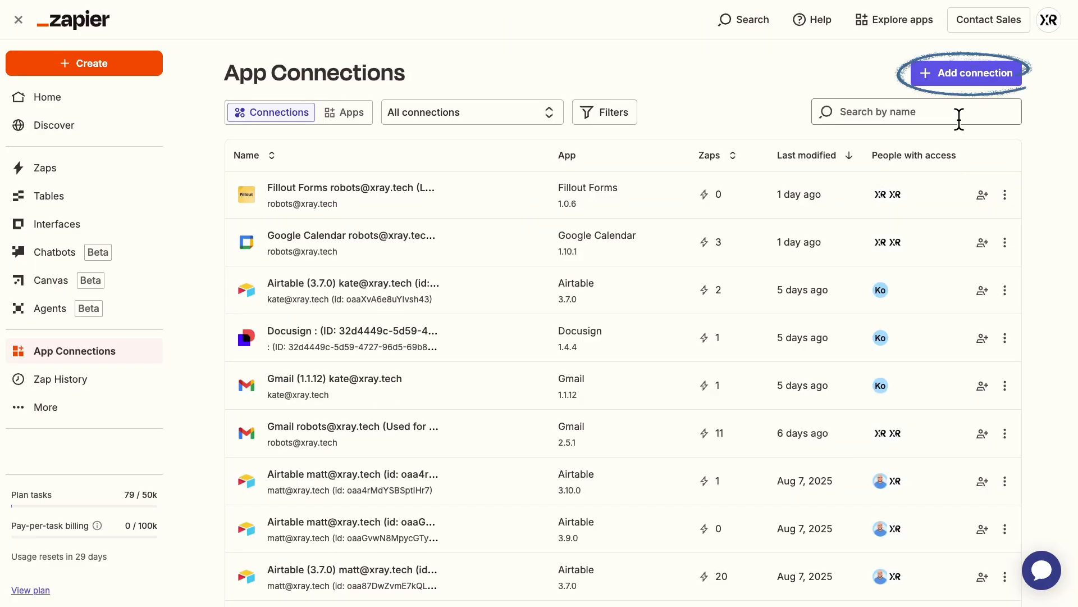
left_click(965, 73)
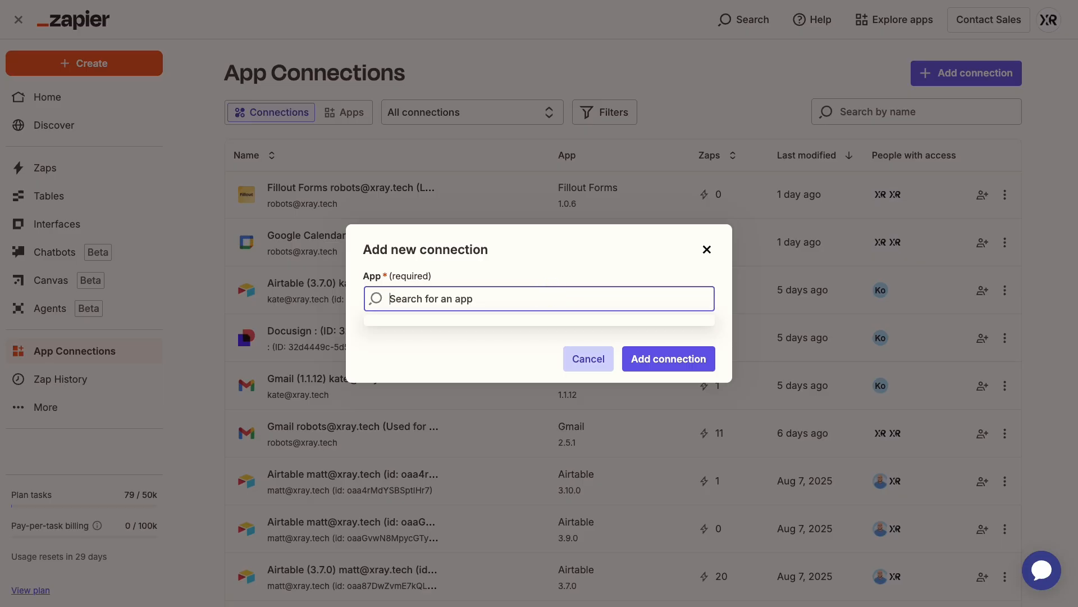
type("Google AI Studio (Gemini)")
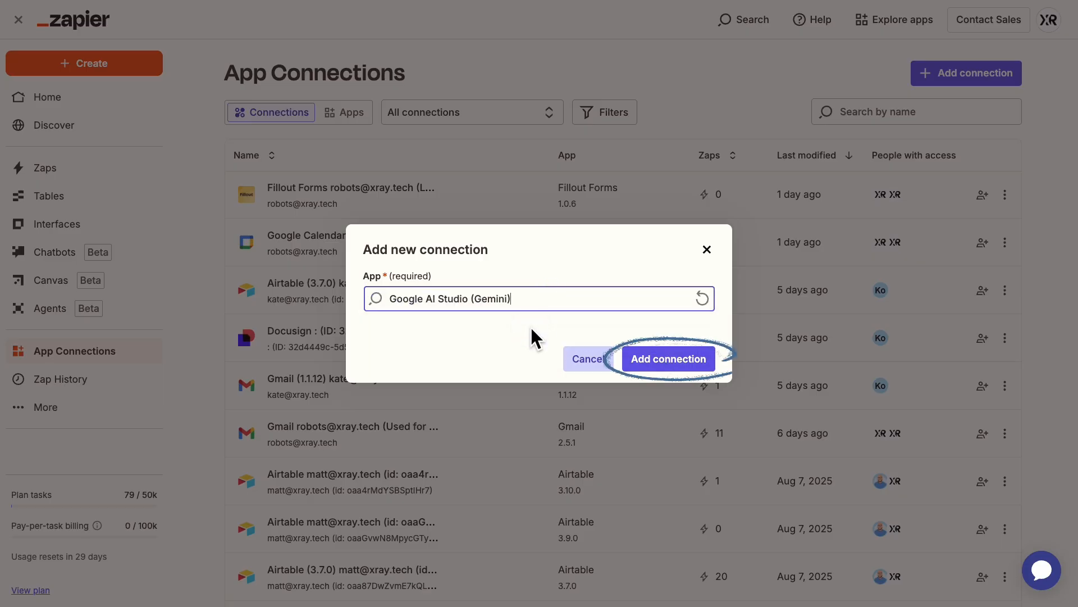
left_click(667, 358)
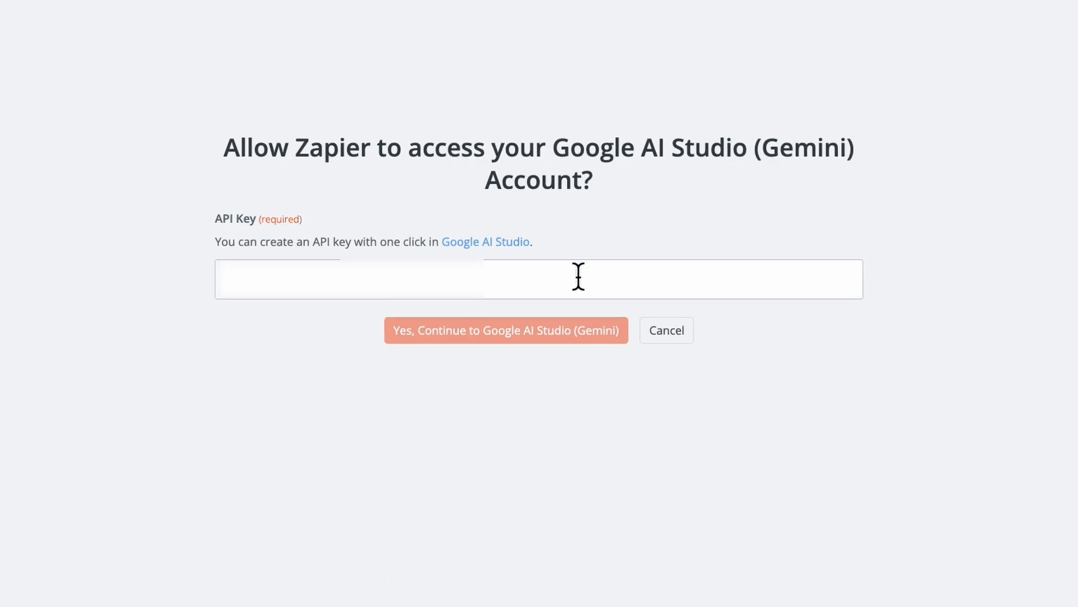
left_click(505, 330)
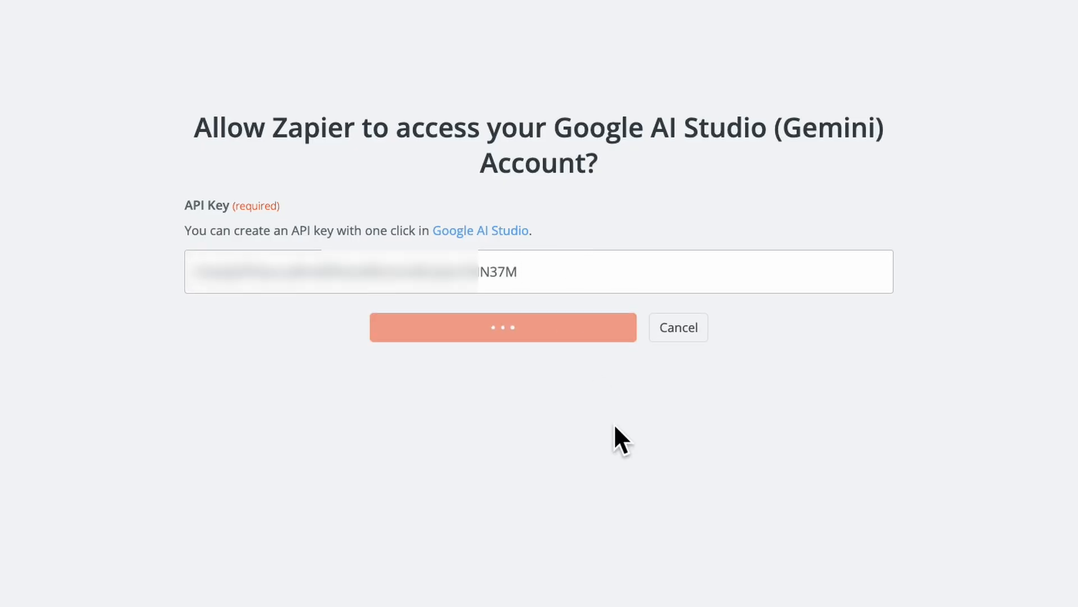
left_click(502, 327)
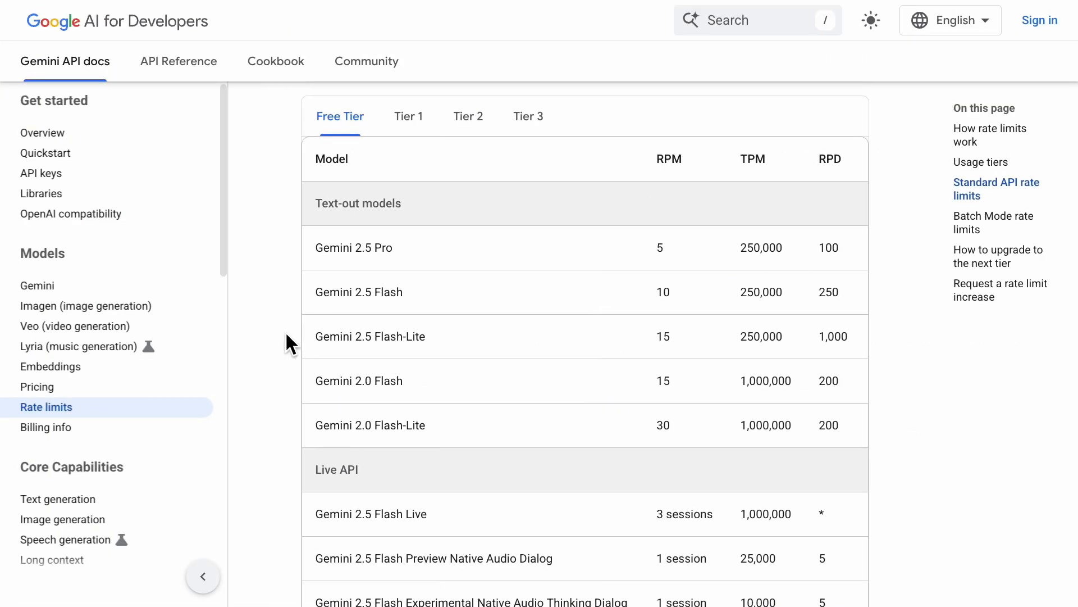
mouse_move(279, 364)
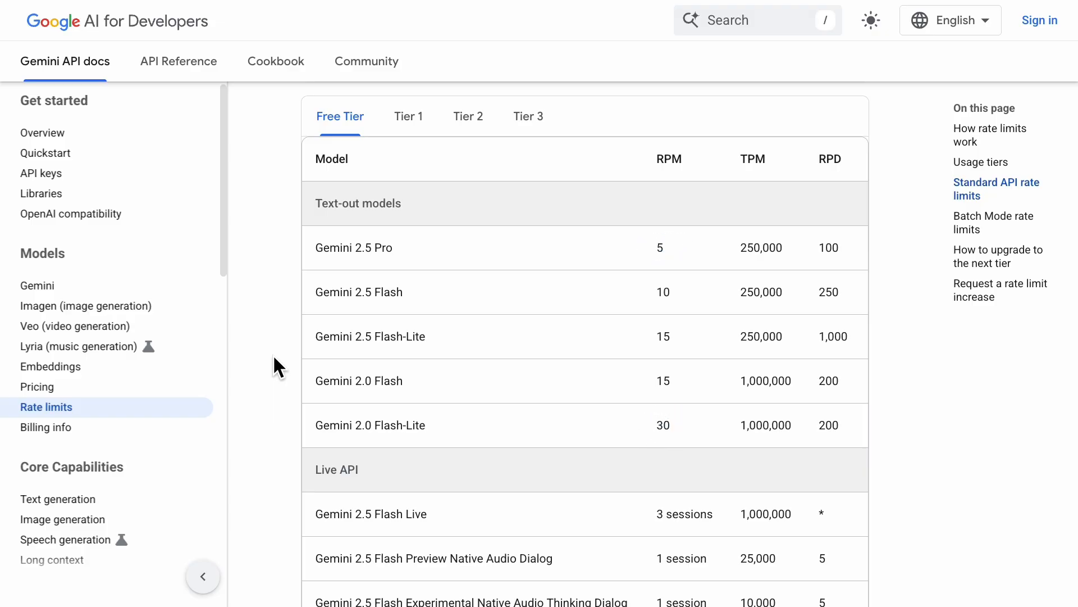
Switch the Gemini rate-limits documentation to the Tier 1 tab.
left_click(408, 116)
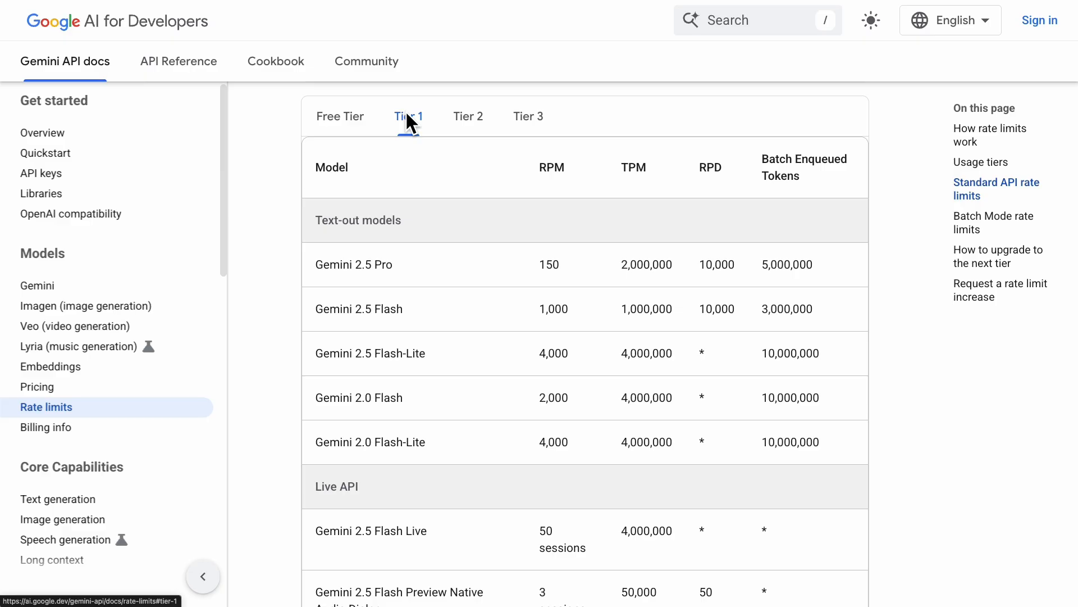
left_click(37, 385)
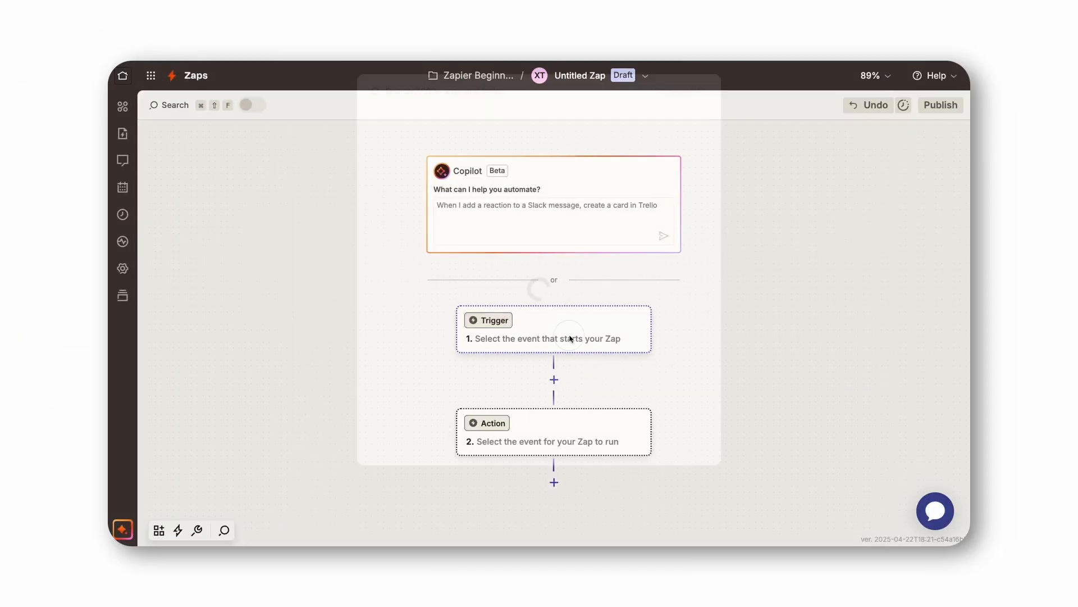
Pick Google Sheets as the new Zap's trigger, then view the finished RSS-to-LinkedIn Zap.
left_click(553, 338)
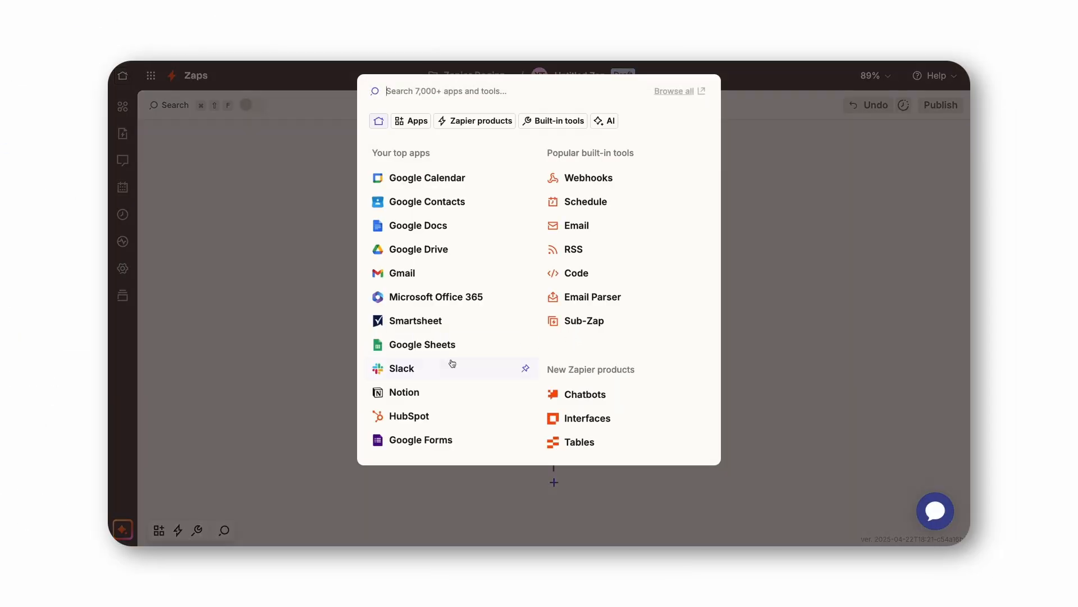
left_click(422, 343)
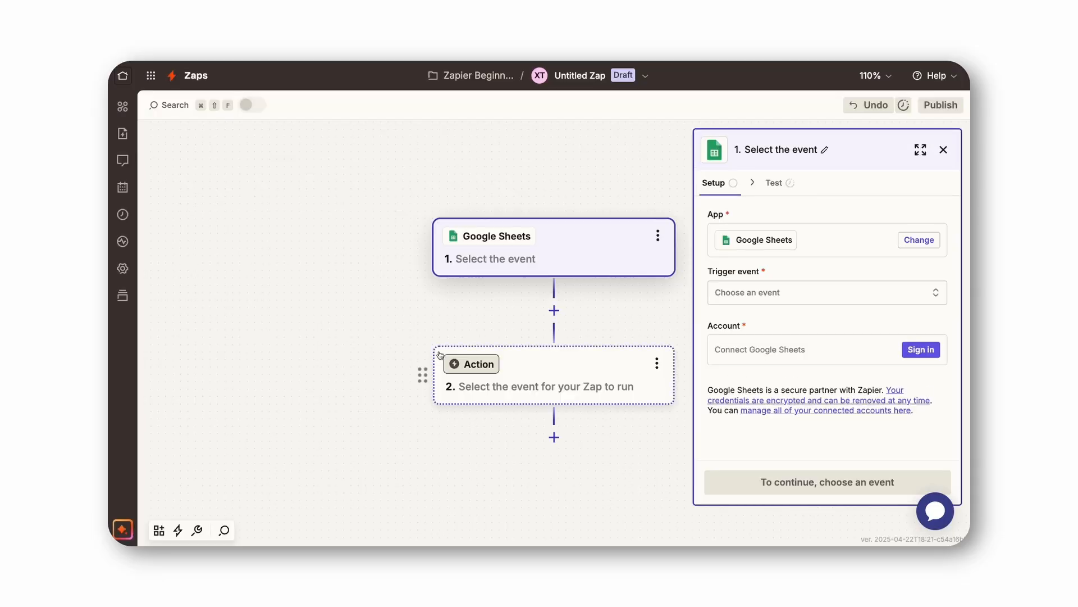
left_click(920, 149)
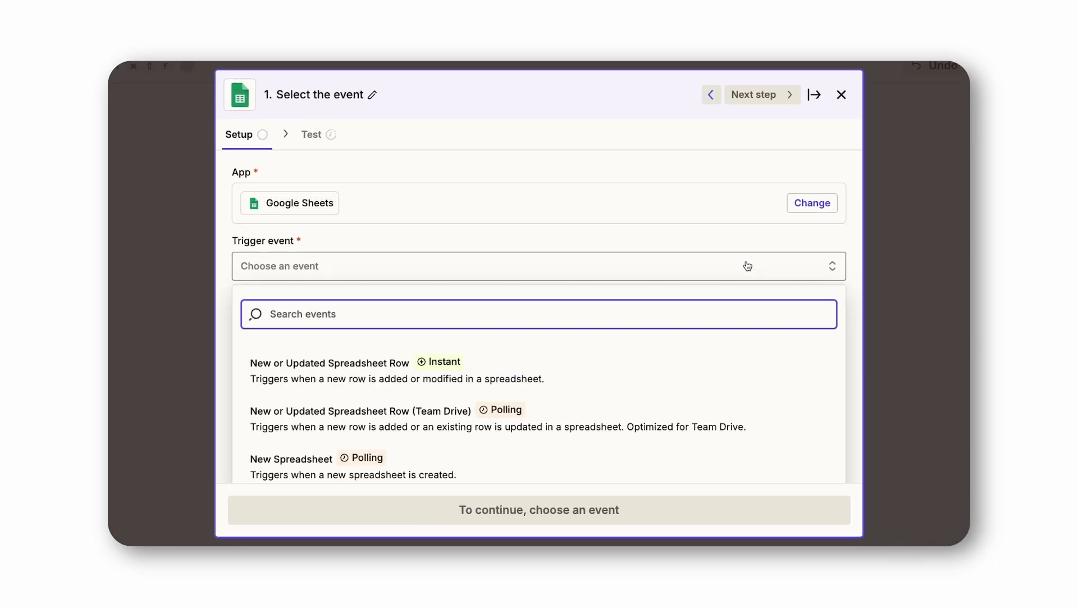
left_click(840, 95)
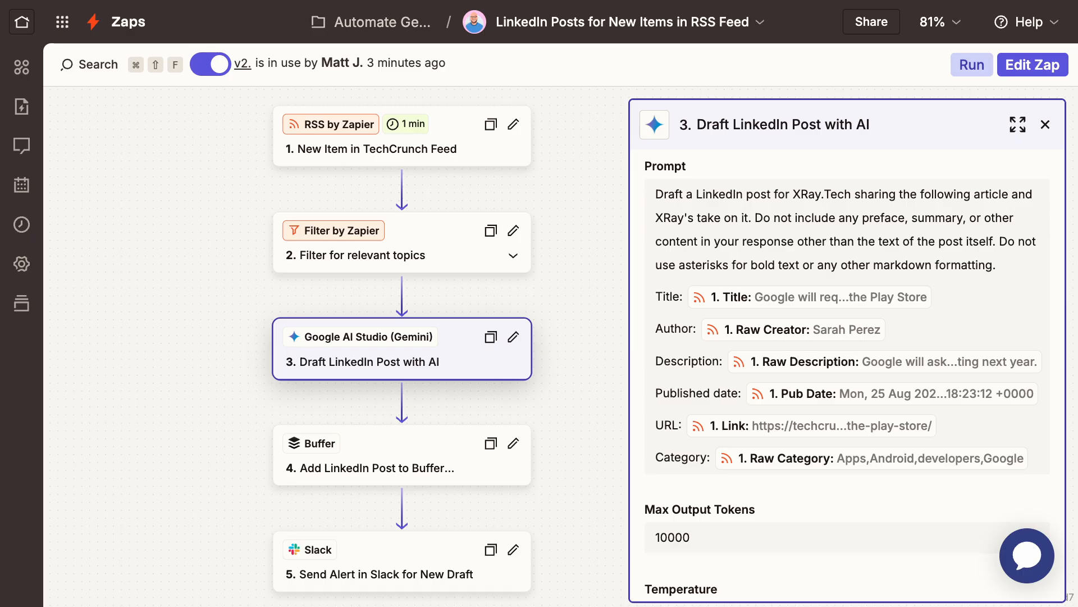
left_click(1031, 64)
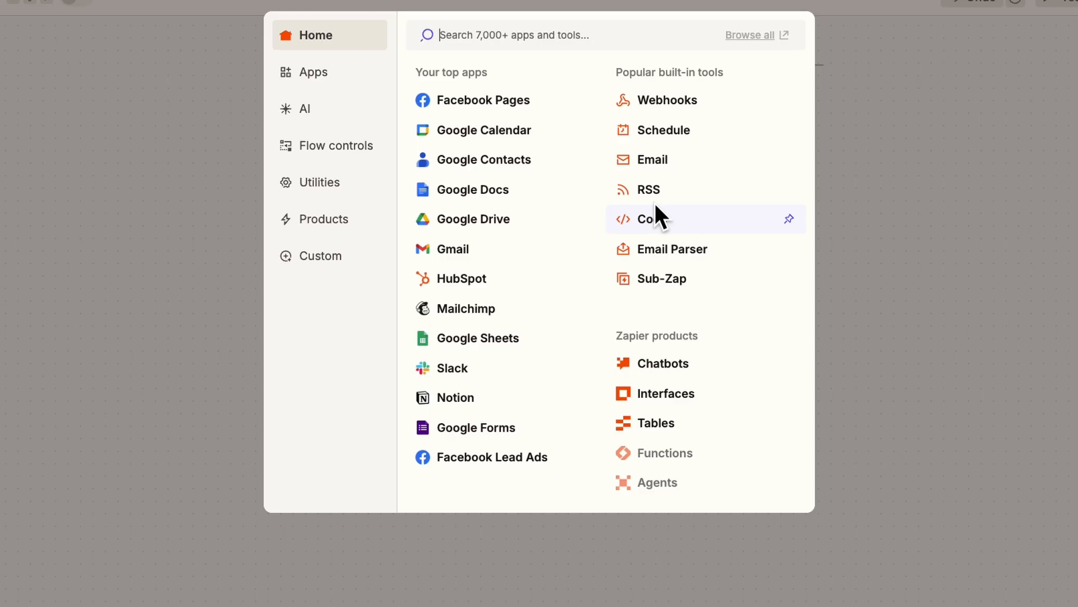
Set the trigger to RSS New Item in Feed, test it, and continue with Feed A.
left_click(649, 190)
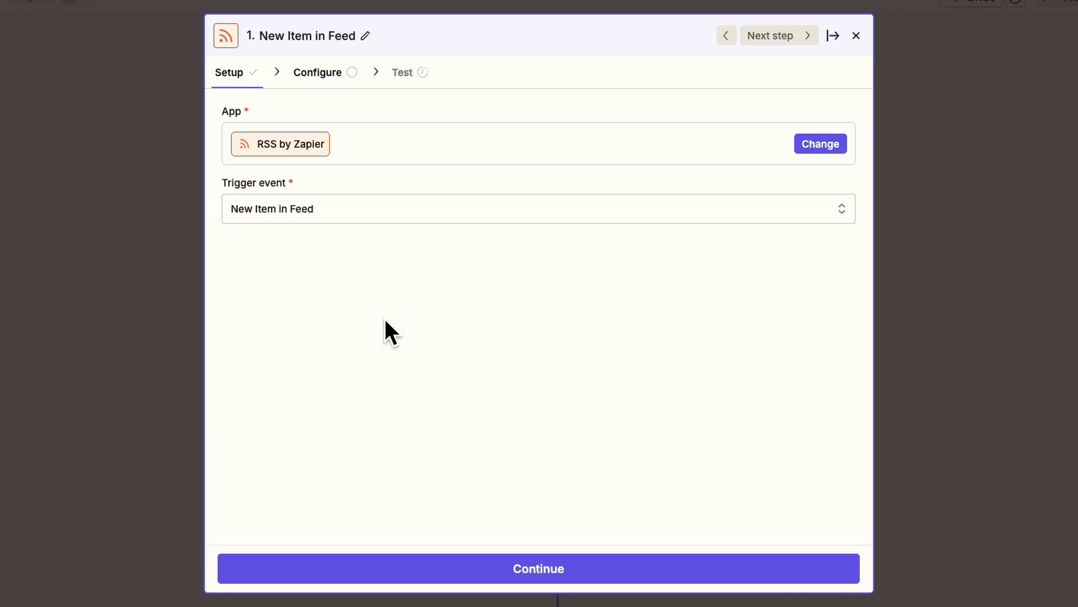
left_click(538, 568)
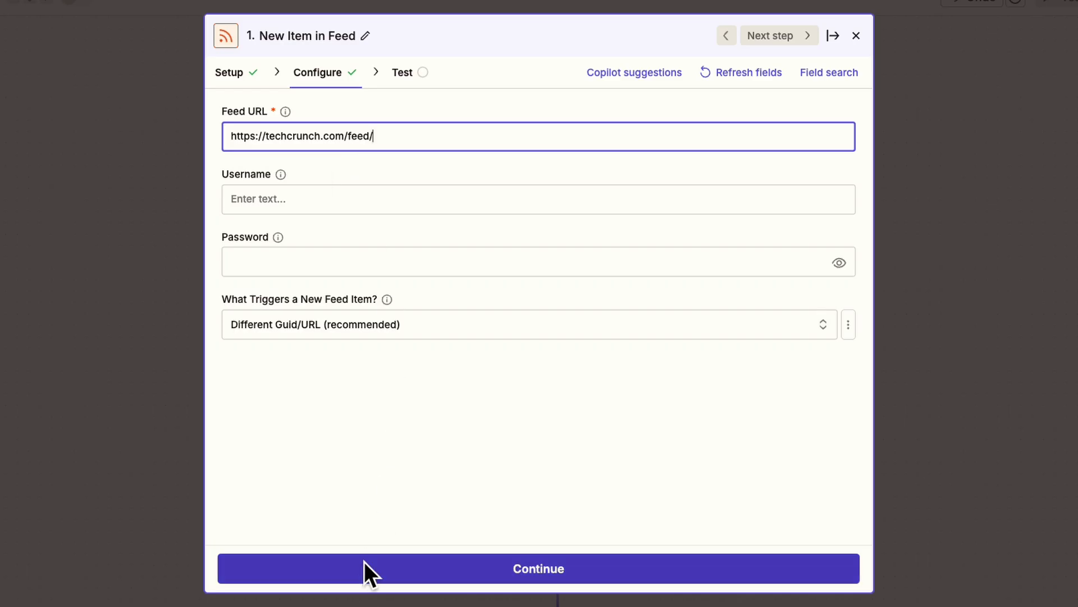
left_click(539, 568)
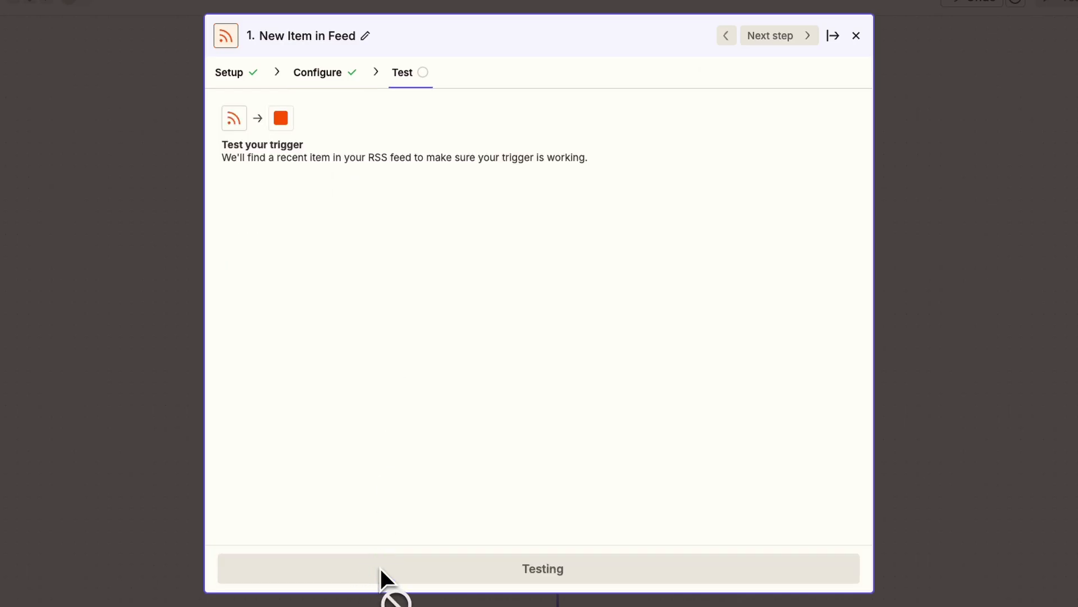
left_click(542, 568)
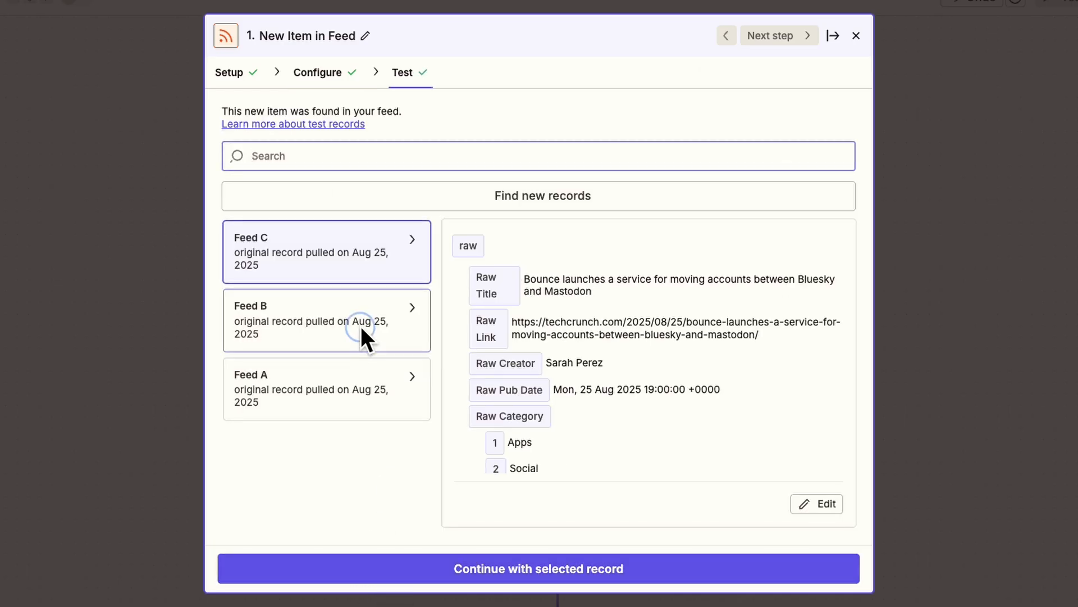
left_click(326, 319)
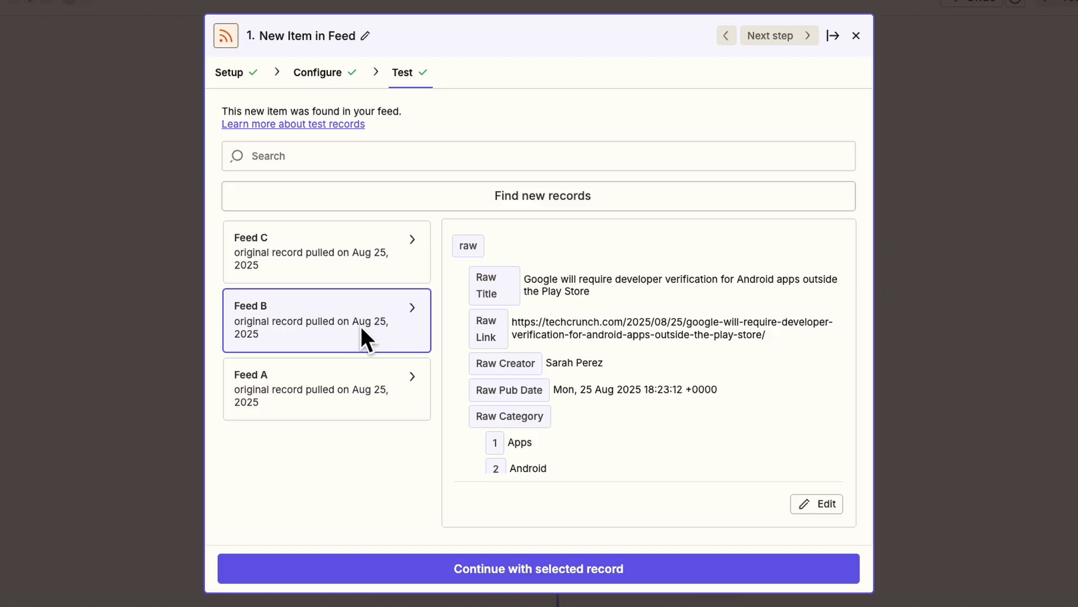
left_click(325, 388)
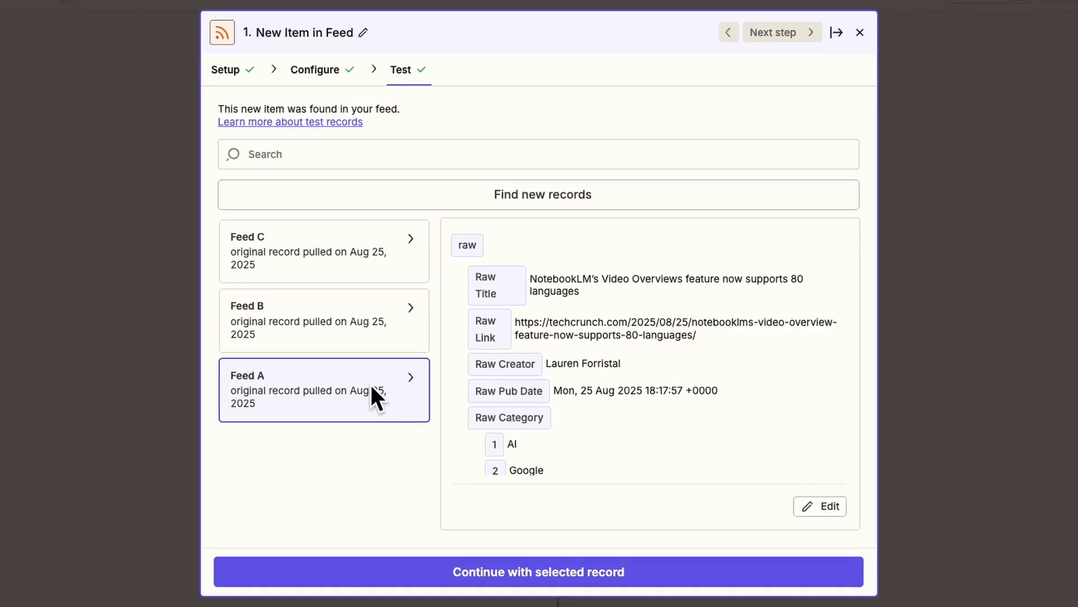
left_click(539, 570)
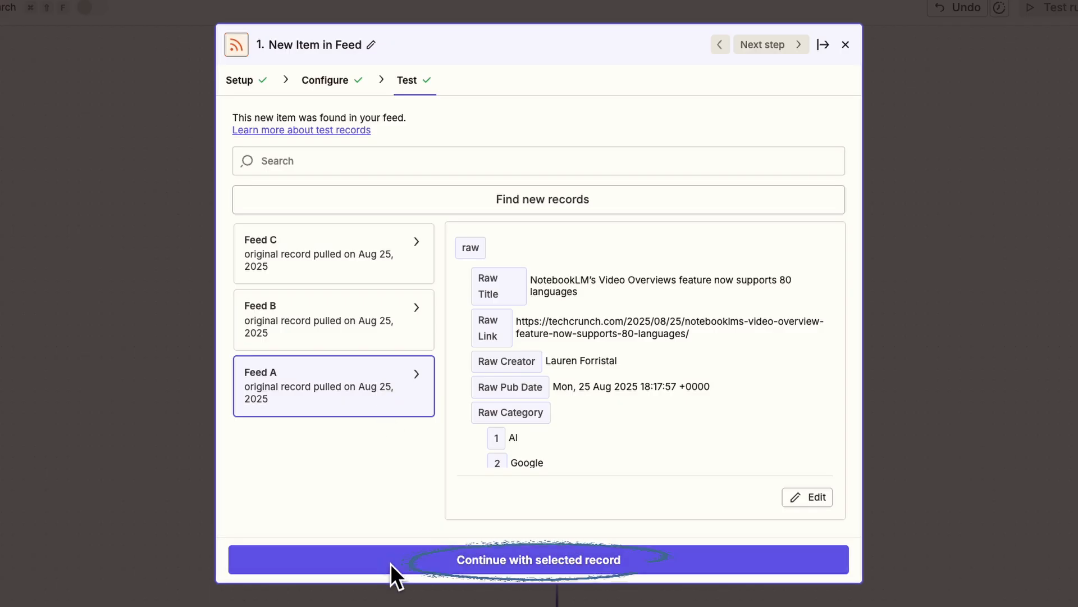
Add Google AI Studio (Gemini) Send Prompt as the Zap's second step.
left_click(539, 559)
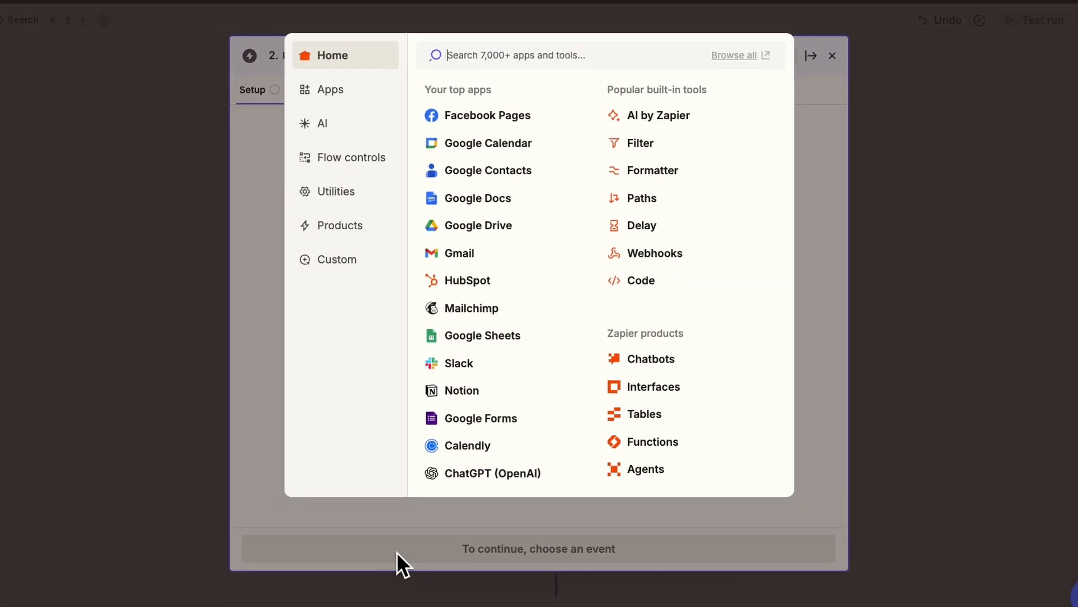
type("g")
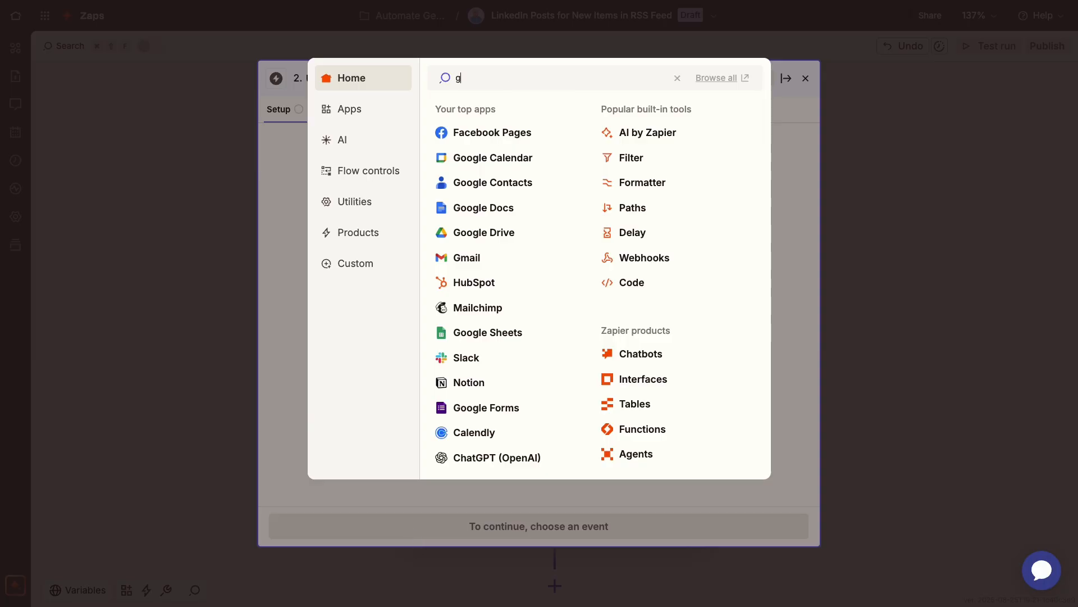
type("emini")
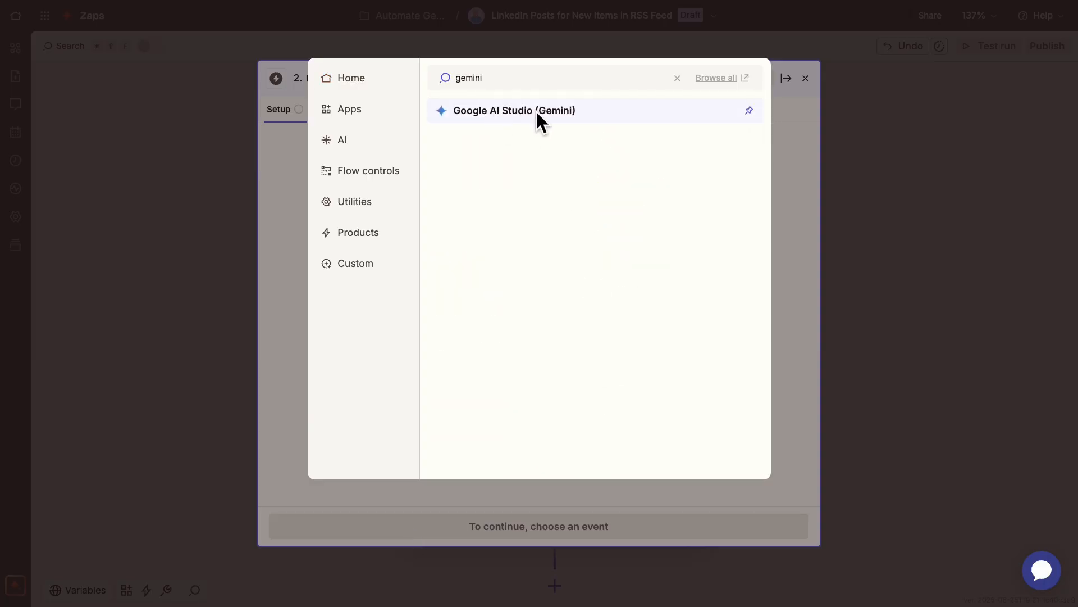
left_click(513, 110)
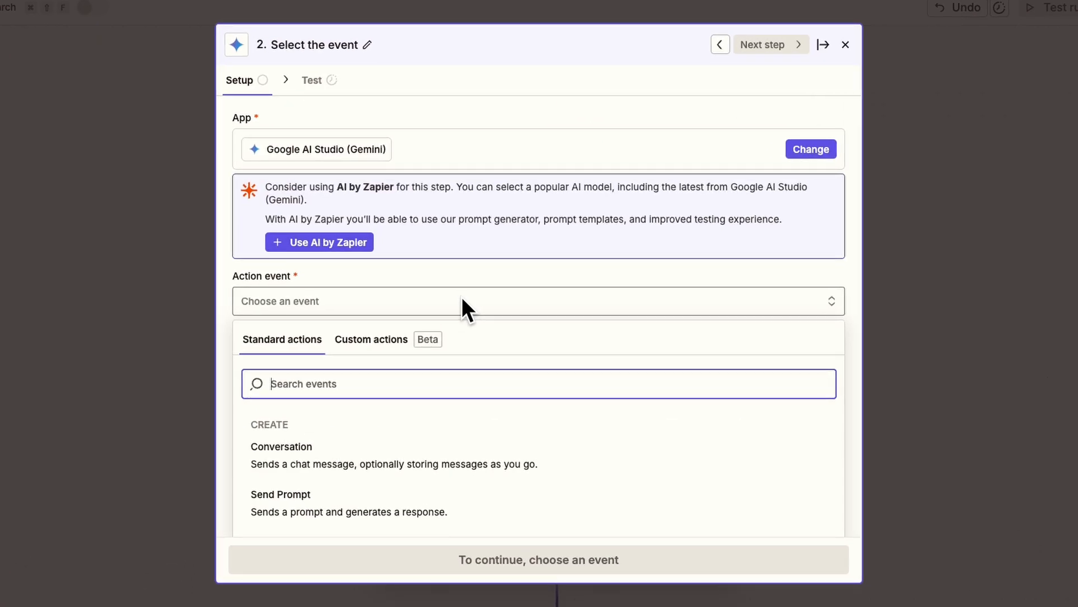
left_click(281, 494)
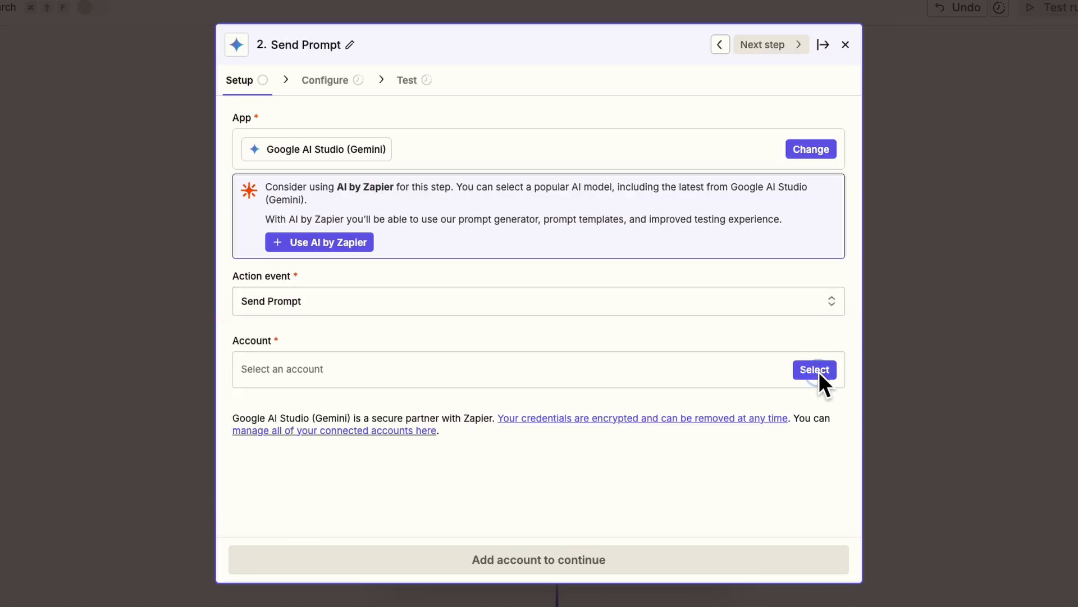
Use the Google AI Studio (Gemini) #2 account and select the Gemini 2.5 Flash model.
left_click(814, 370)
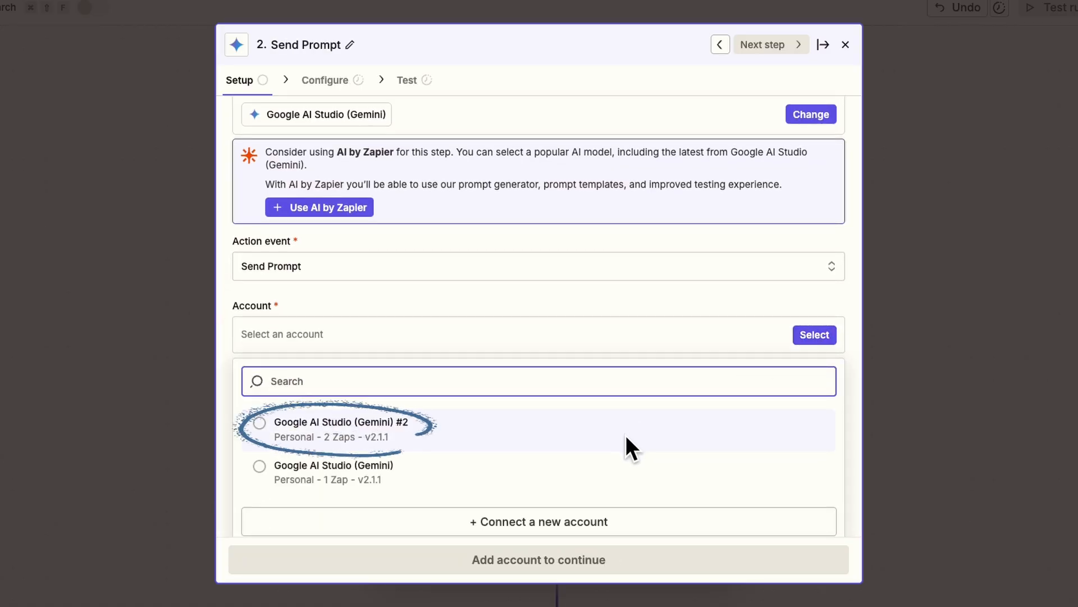
left_click(260, 422)
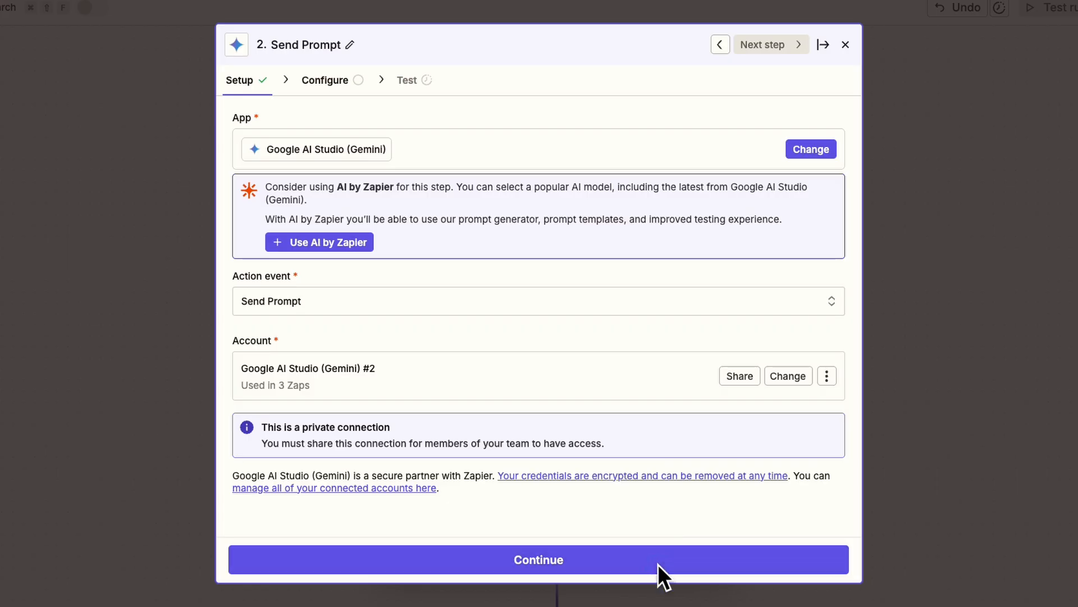
left_click(539, 558)
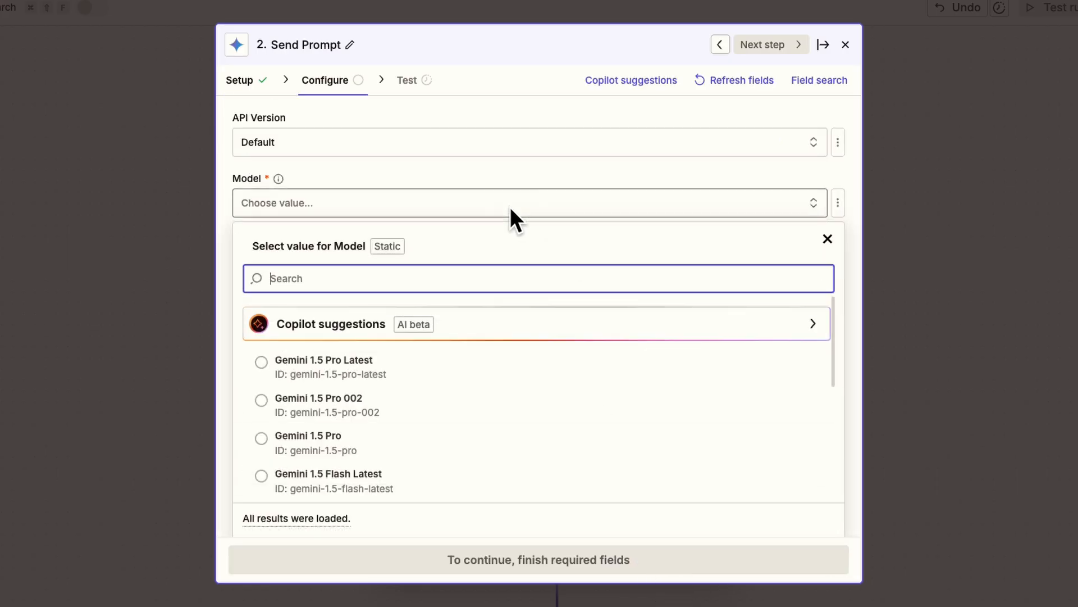
type("2.5 fla")
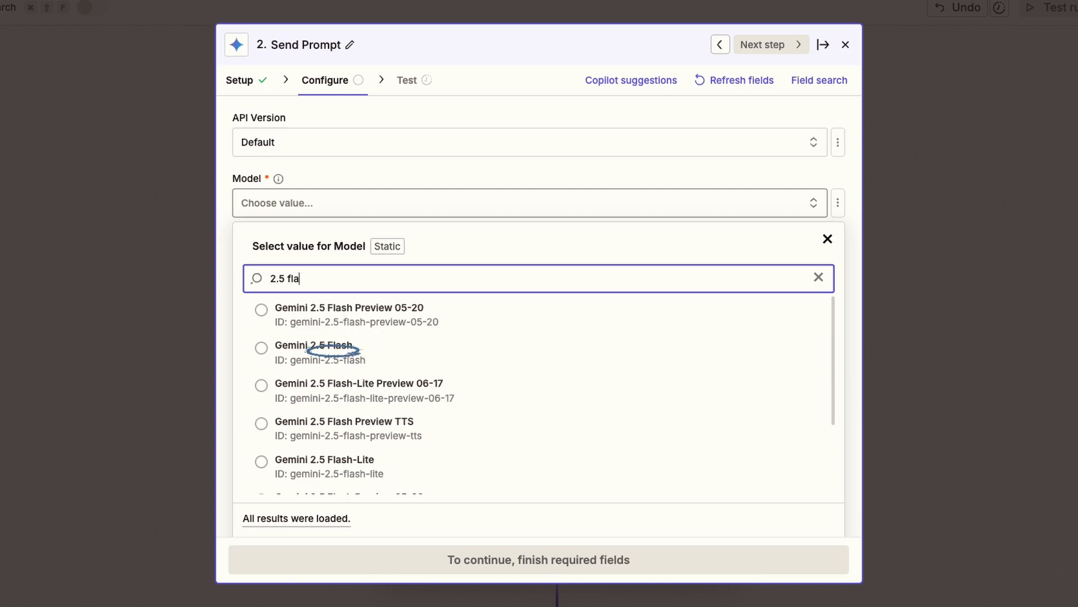
left_click(315, 345)
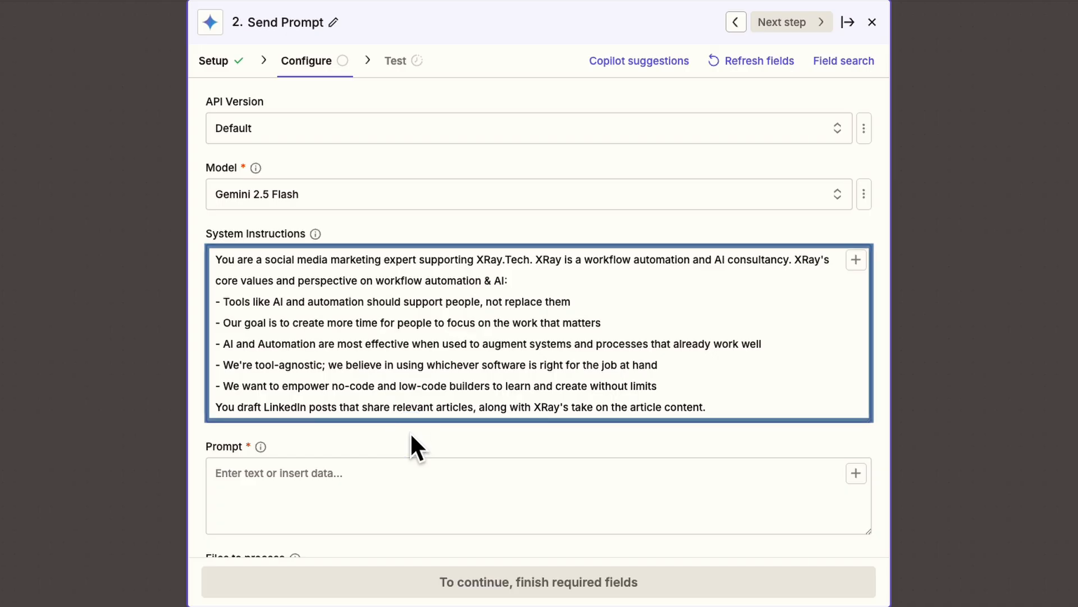
Write the XRay.Tech LinkedIn-post prompt, mapping title, creator, description, date, link and category.
left_click(481, 495)
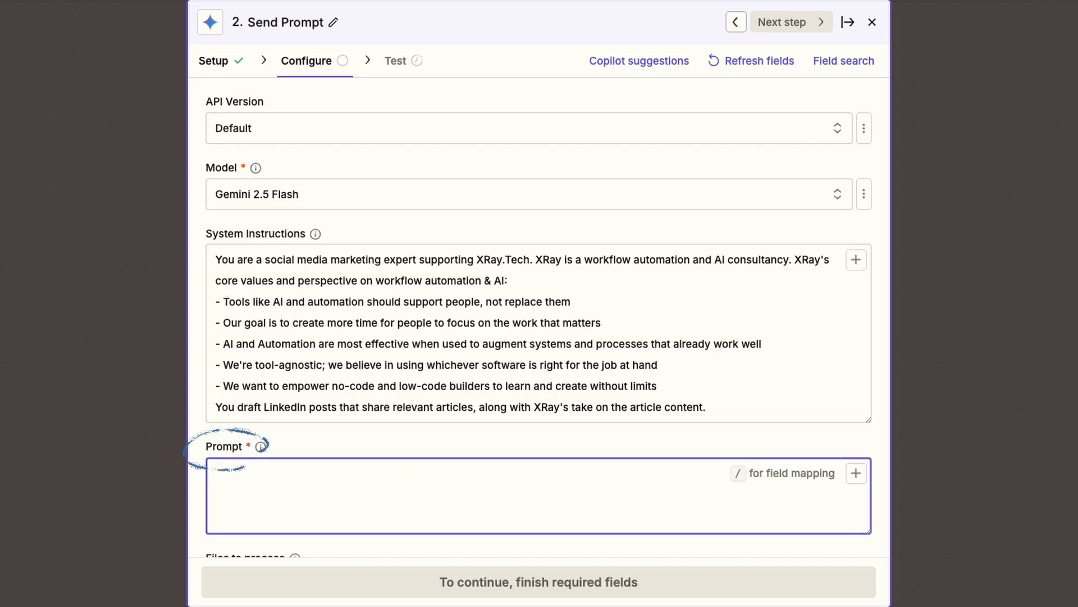
type("Draft a LinkedIn post for XRay.Tech sharing the following article and XRay's take on it. Do not include any preface, summary, or other content in your response other than the text of the post itself. Do not use asterisks for bold text or any other markdown formatting.")
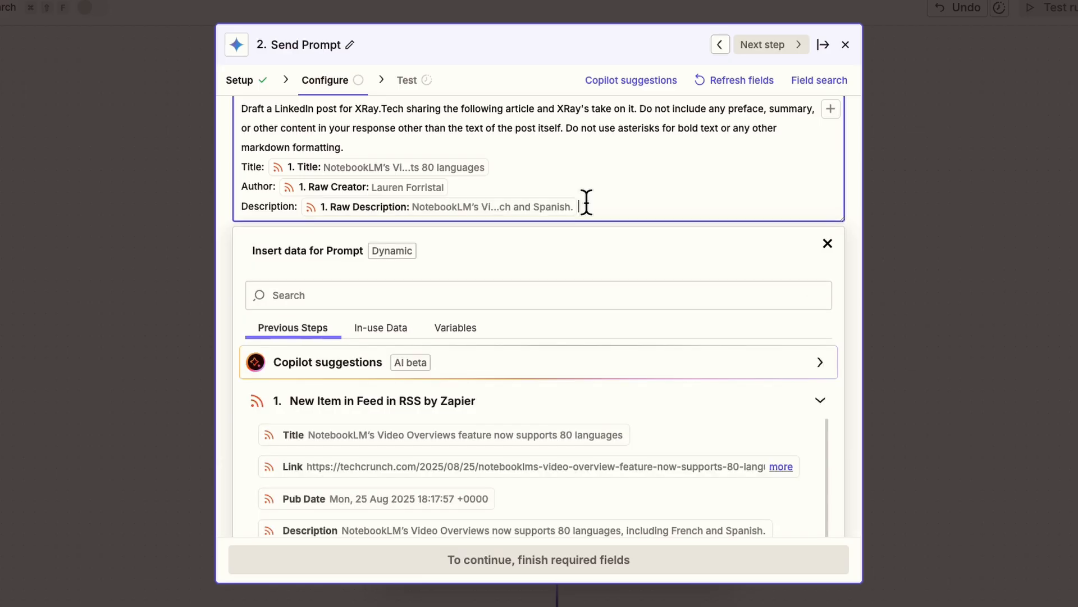
scroll("down", 3)
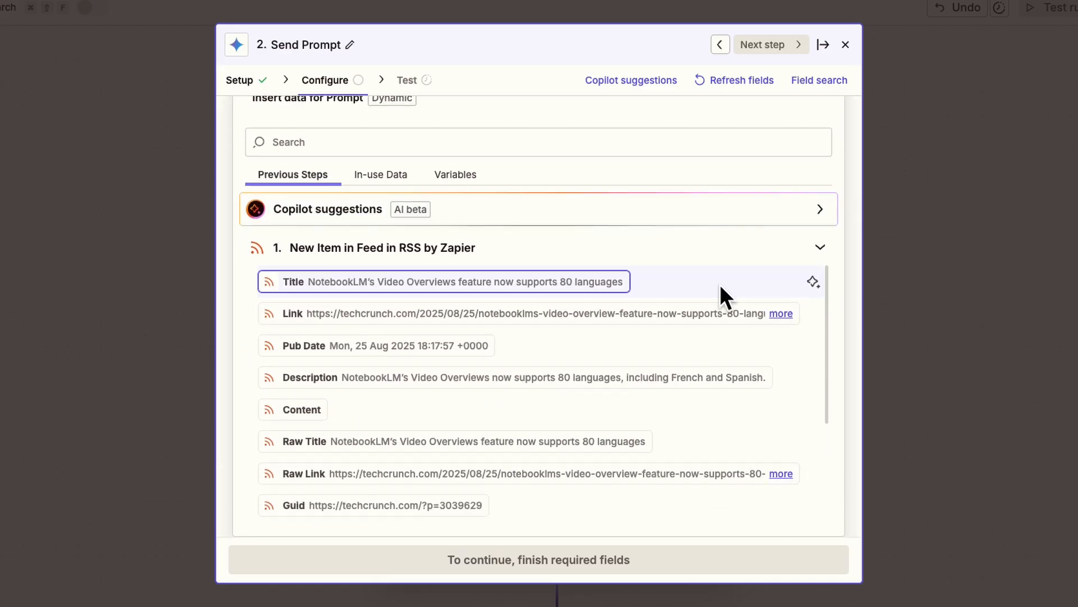
left_click(444, 281)
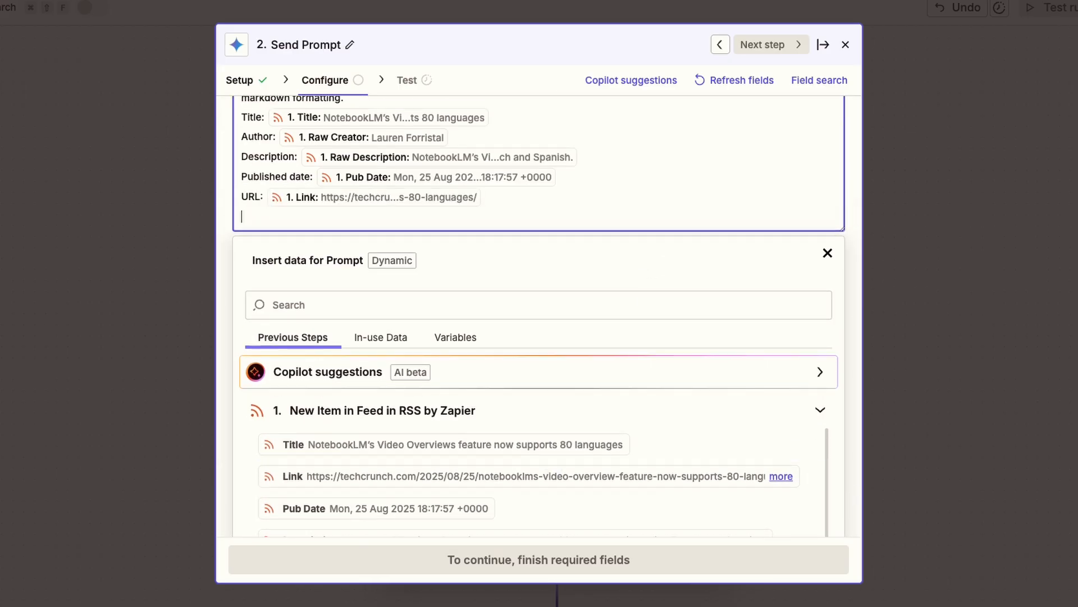
type("Category\"")
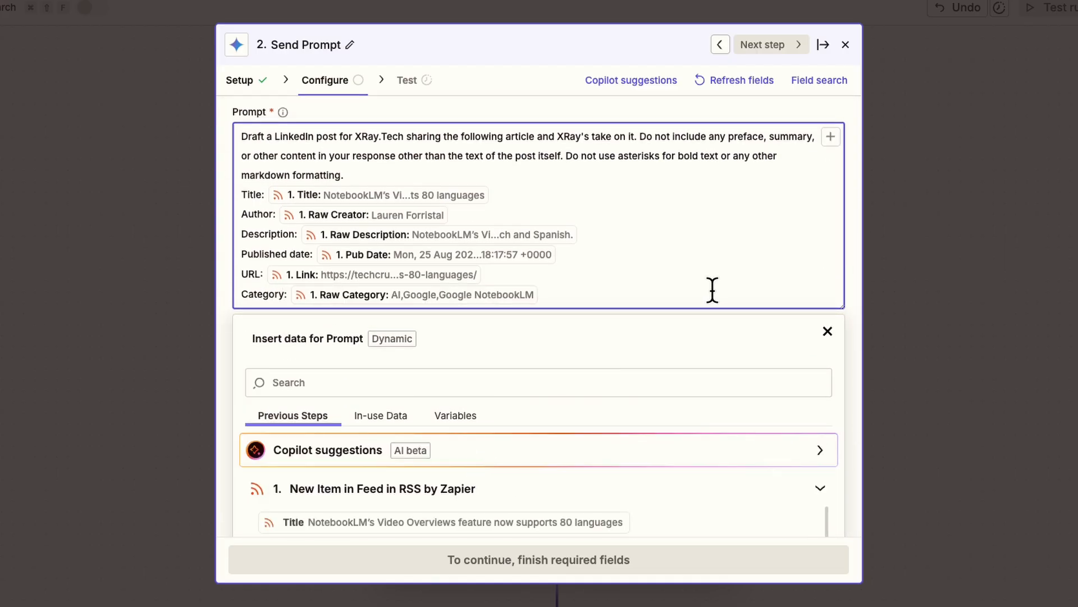
left_click(828, 331)
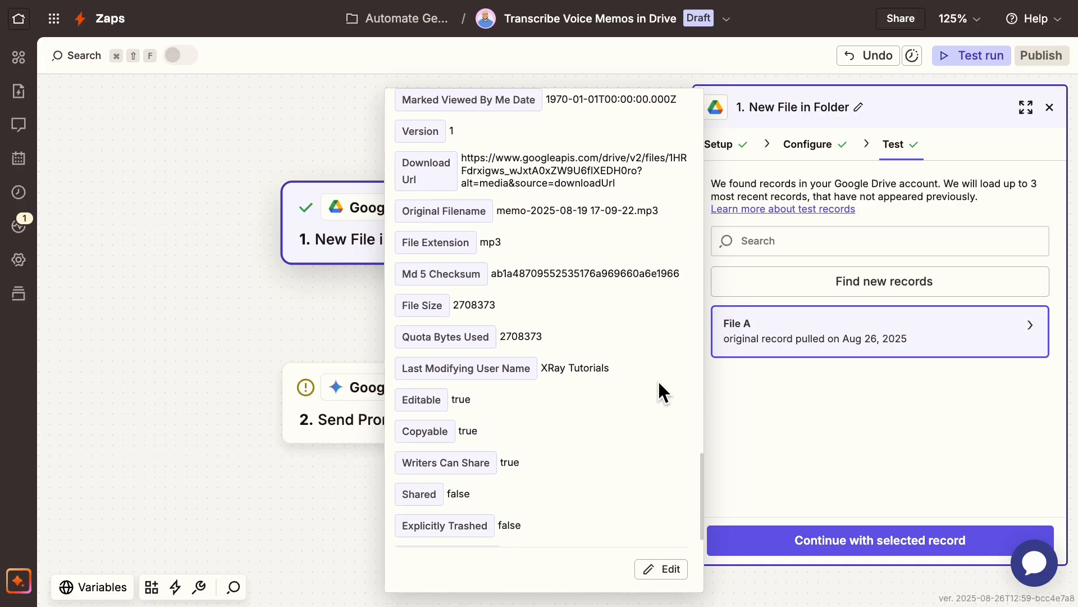
Scroll through the Transcribe Voice Memos Zap's New File in Folder test record.
scroll("down", 3)
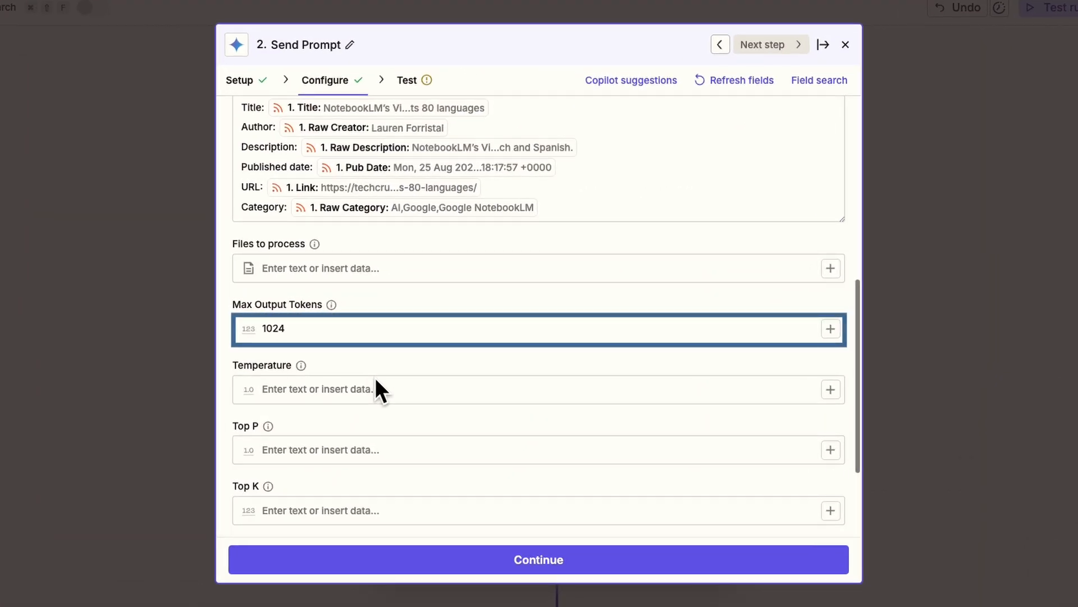
Set the Gemini step's Temperature to 0.8.
left_click(378, 389)
type("0")
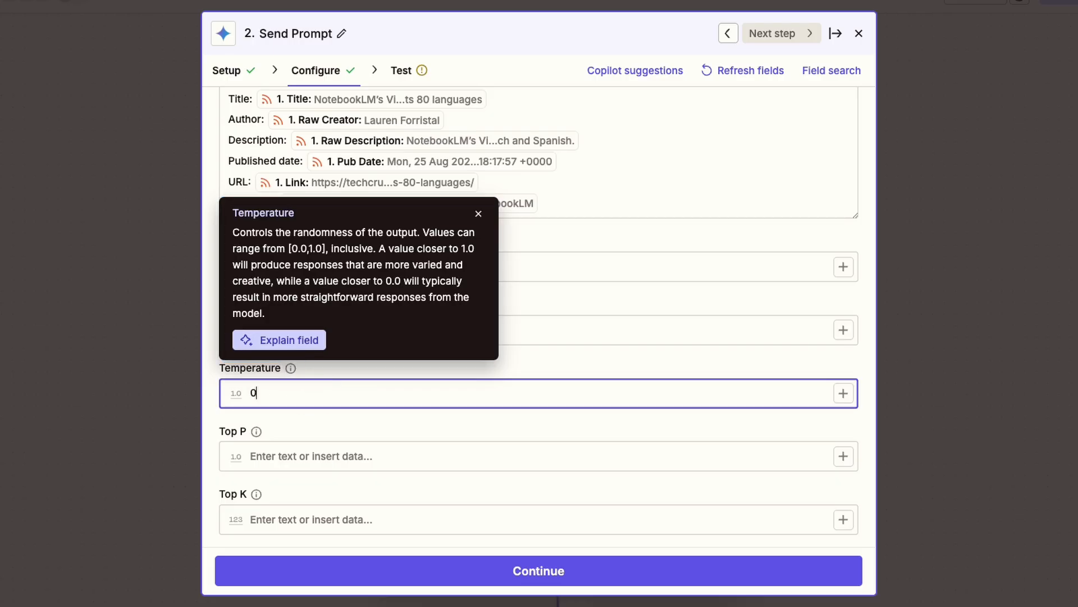
type(".8")
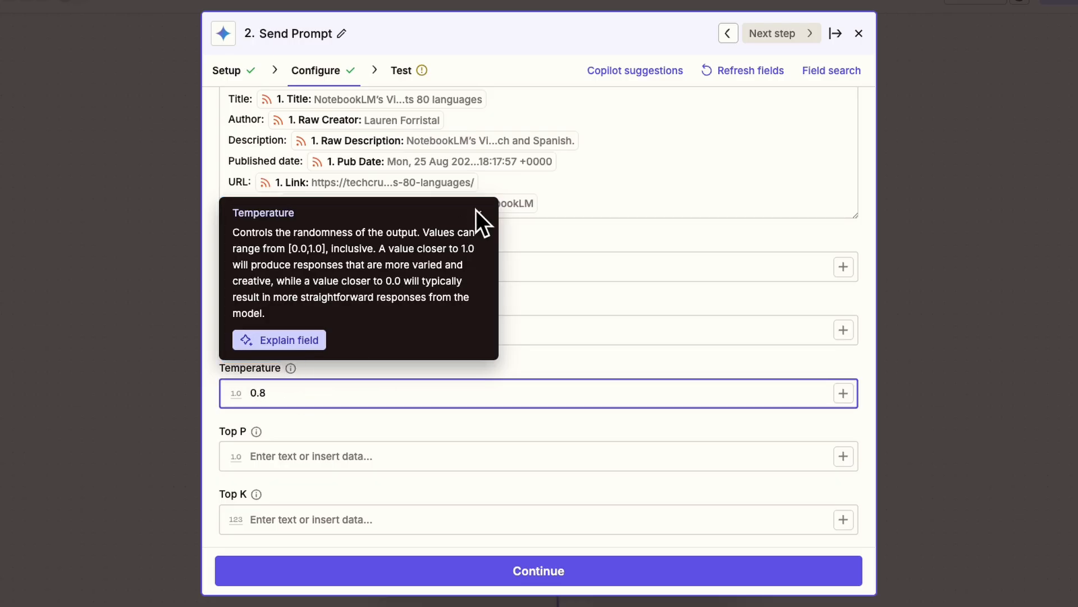
mouse_move(423, 426)
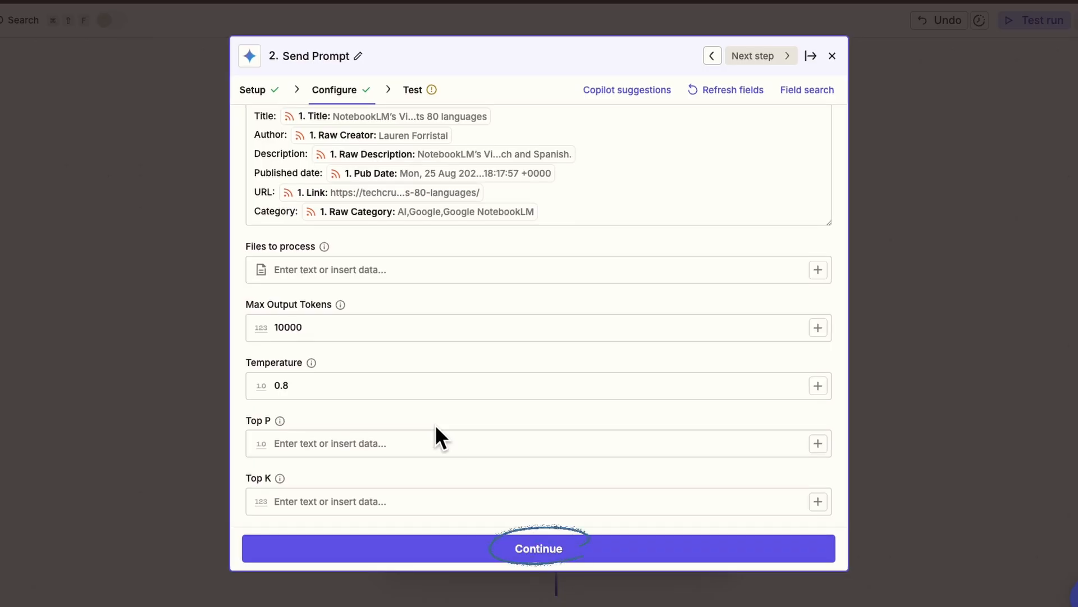
left_click(539, 548)
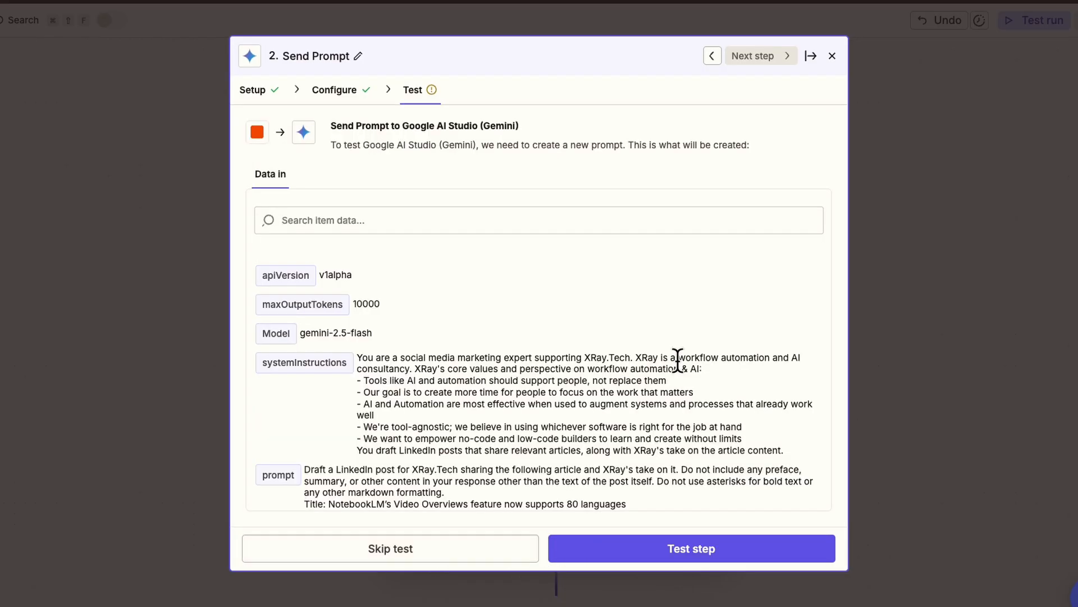
scroll("down", 3)
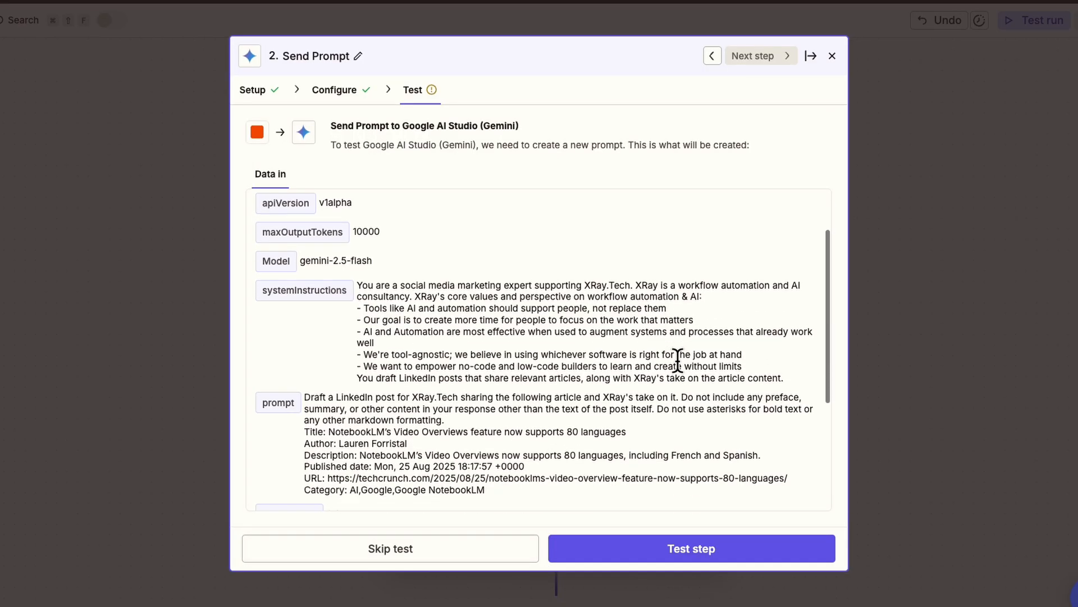
scroll("down", 3)
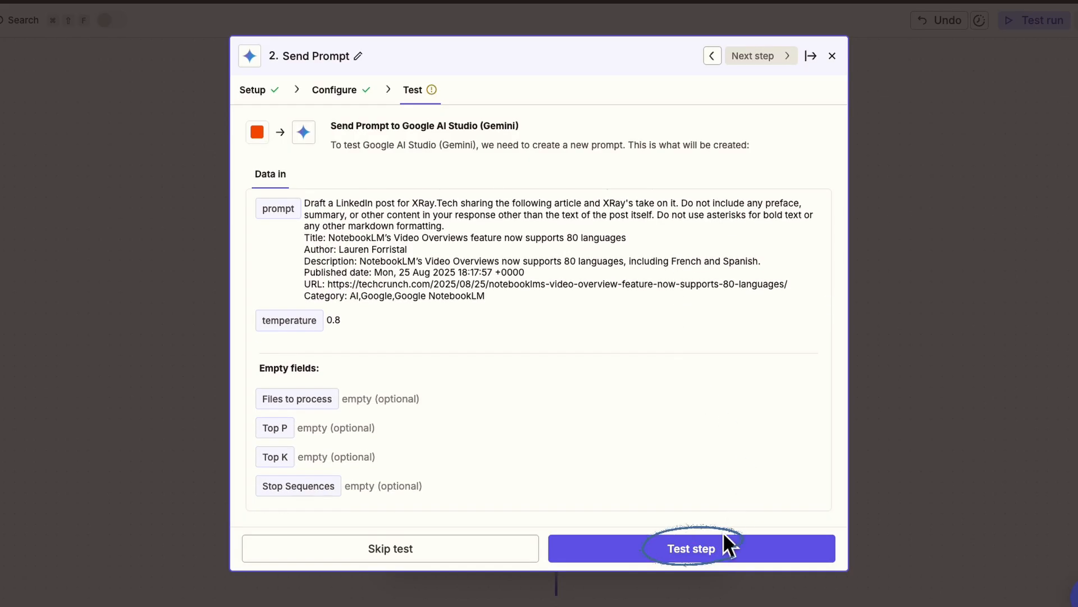
left_click(690, 548)
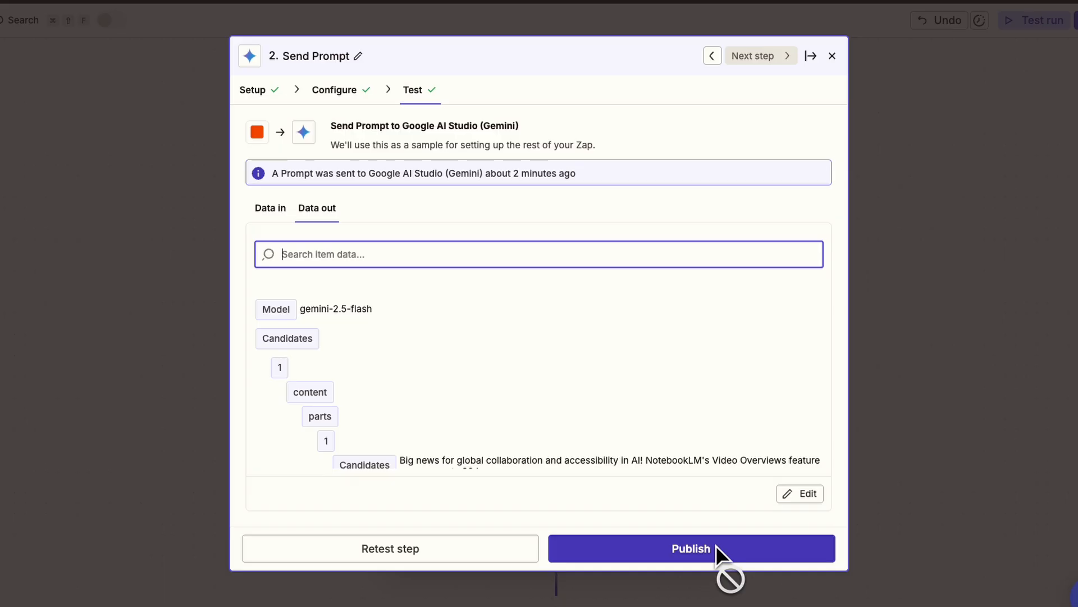
scroll("down", 3)
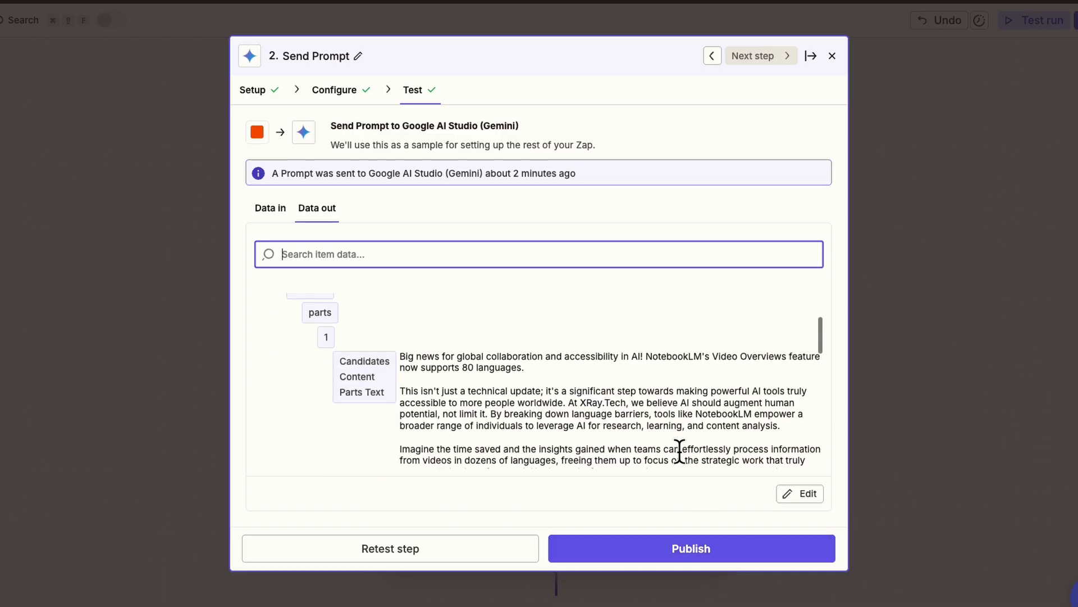
scroll("down", 3)
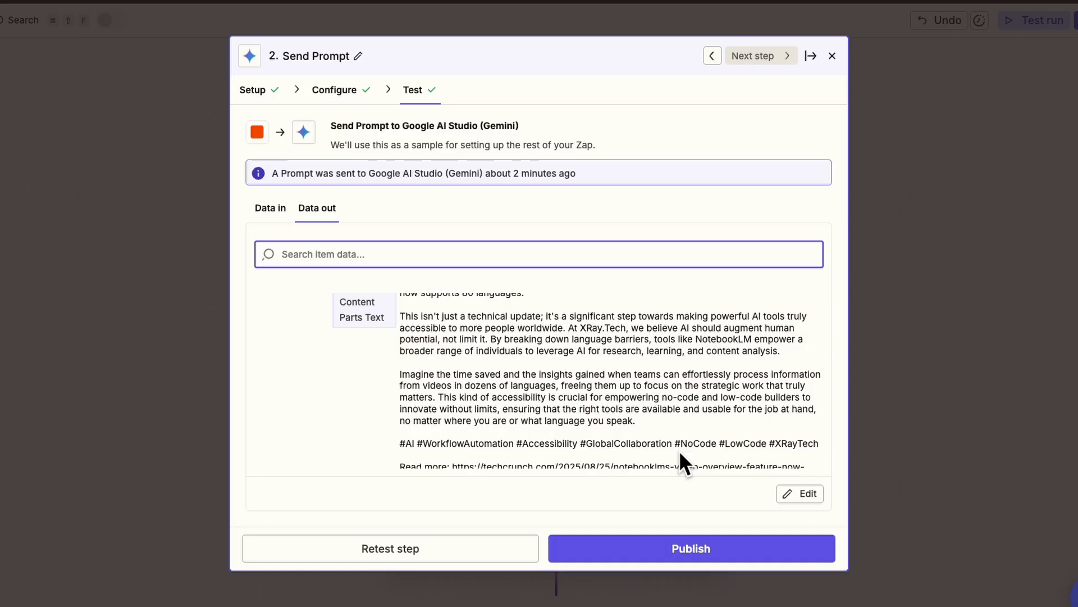
scroll("down", 3)
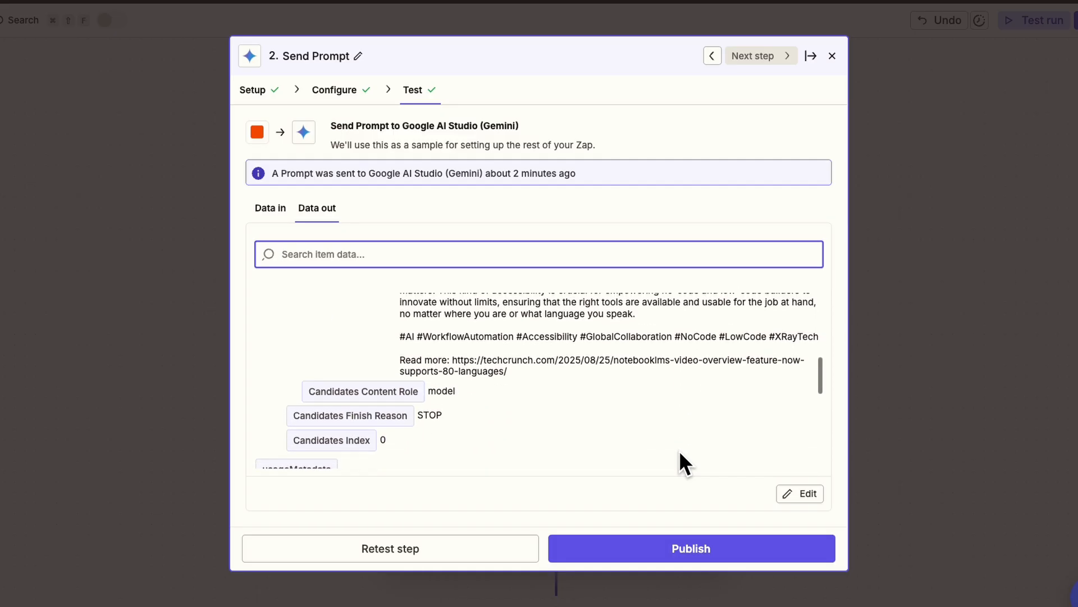
scroll("down", 3)
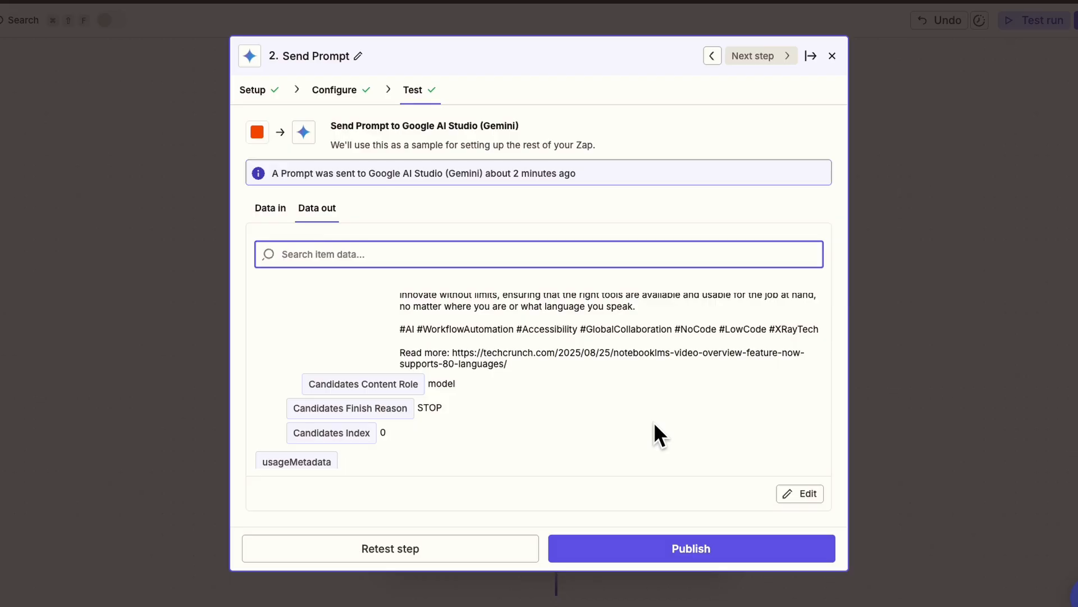
scroll("down", 3)
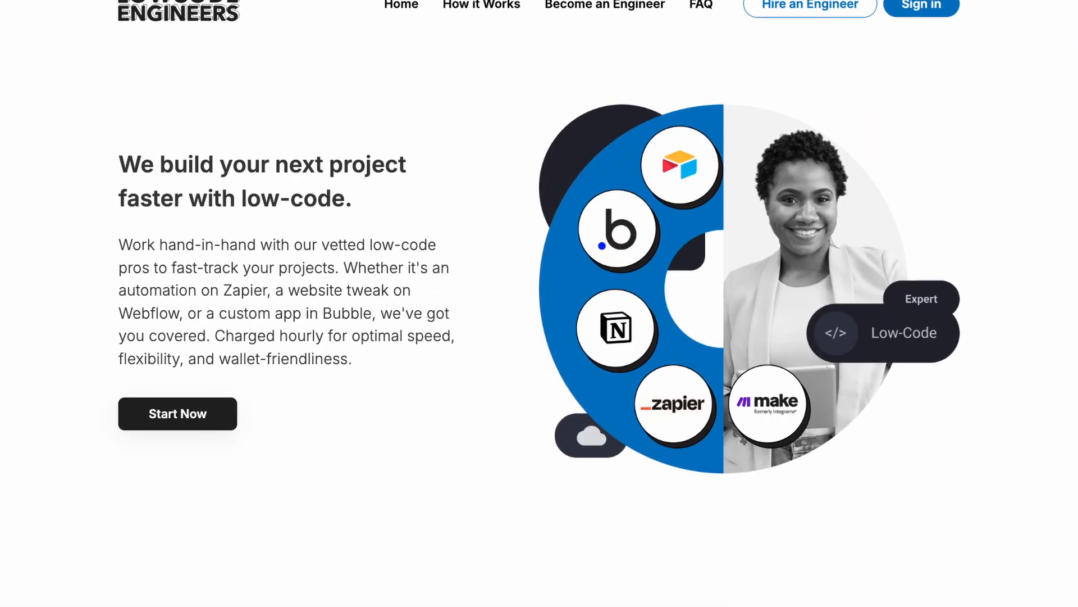
Scroll through the Low-Code Engineers landing page.
scroll("up", 3)
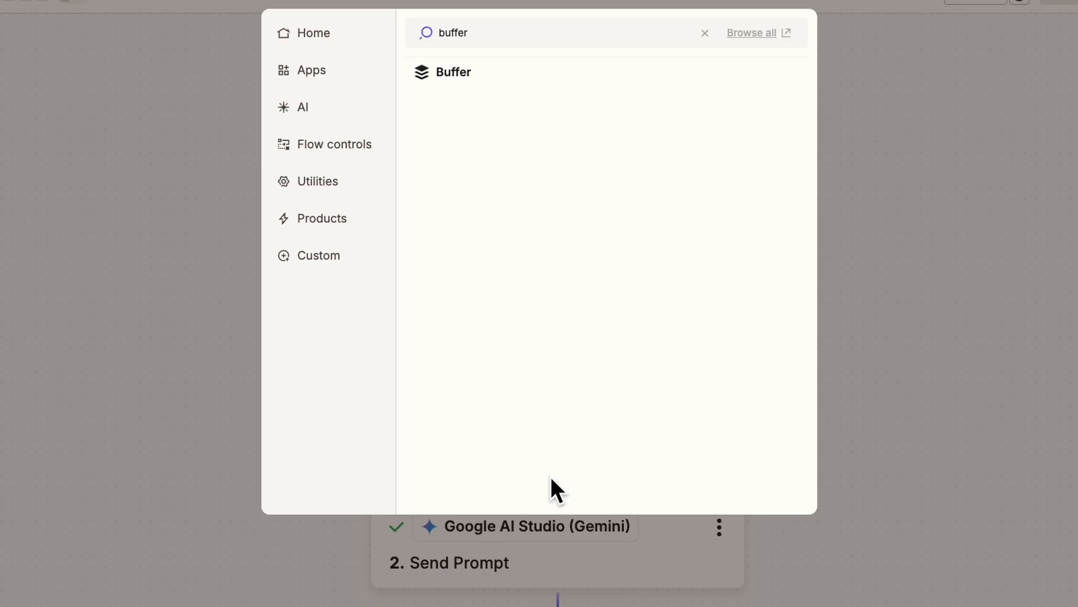
Add a Buffer step posting to the organization's LinkedIn Page channel.
left_click(453, 72)
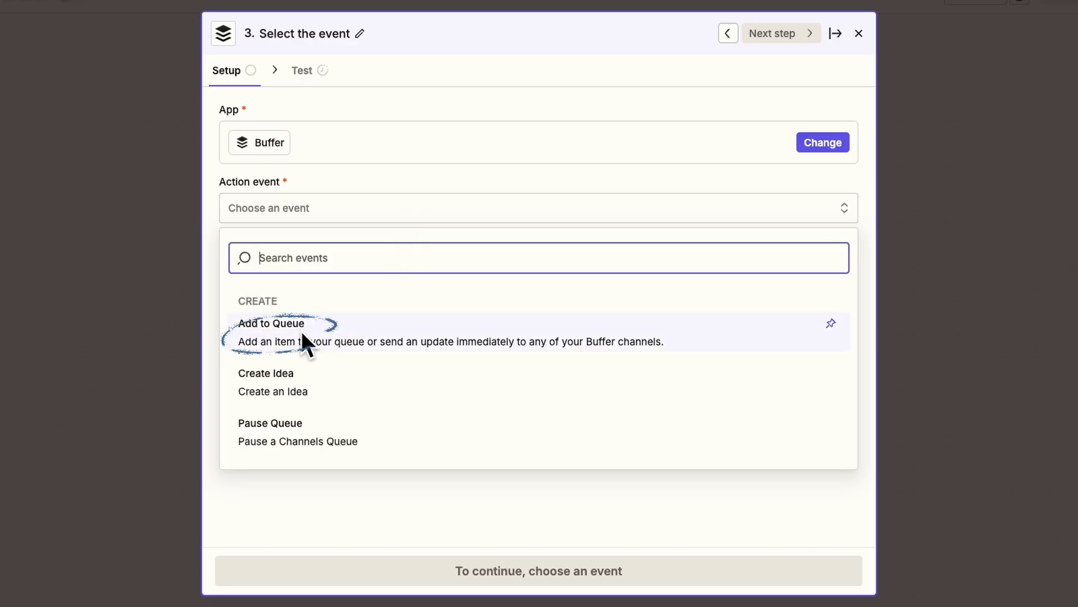
left_click(270, 324)
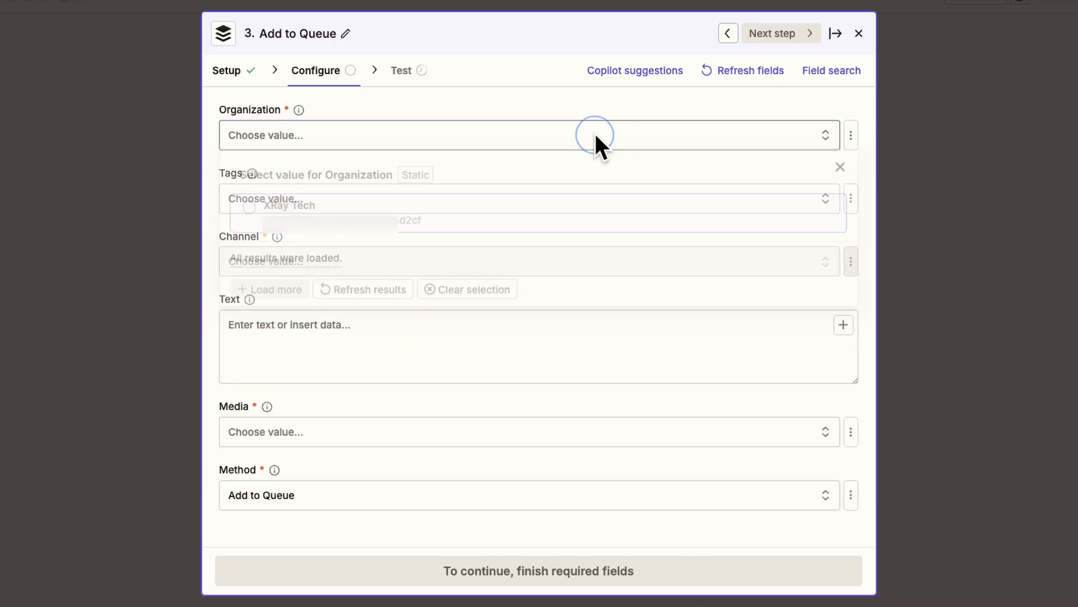
left_click(288, 205)
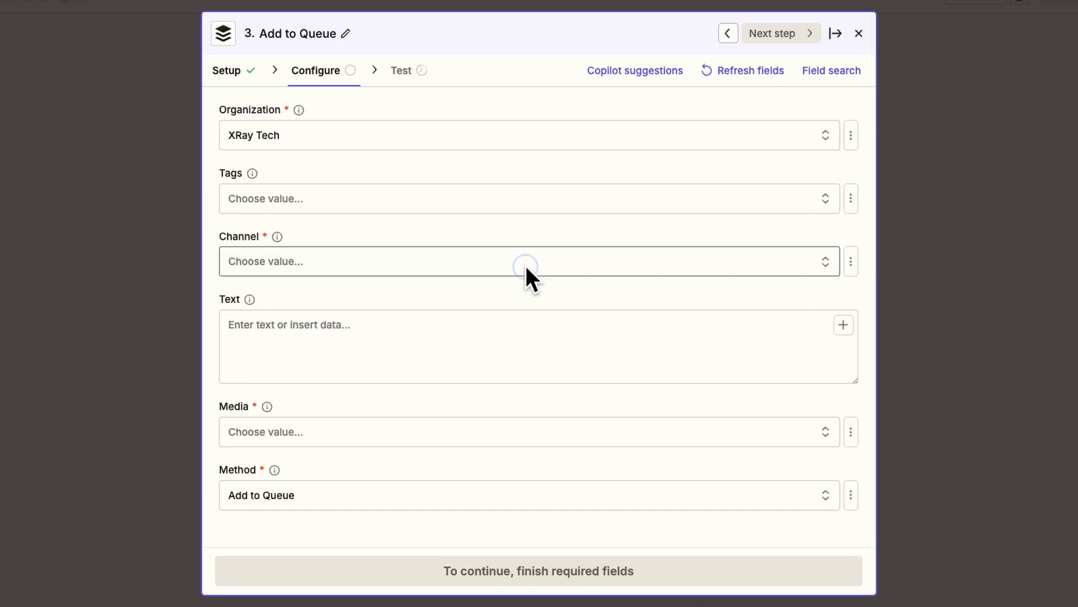
left_click(526, 261)
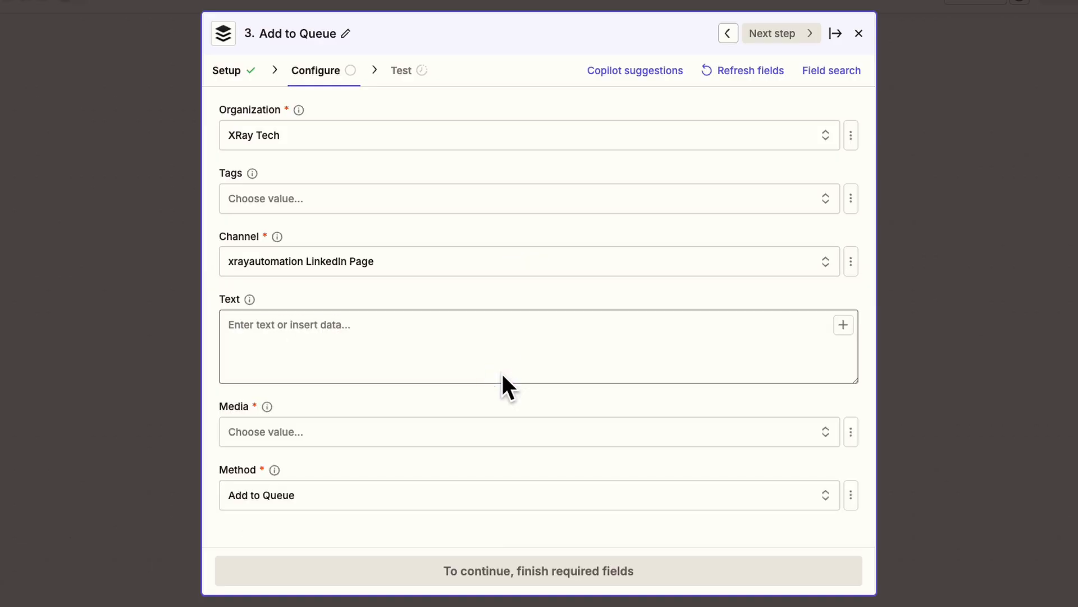
Insert Gemini's Candidates Content Parts Text as the post, with no attachments.
type("/")
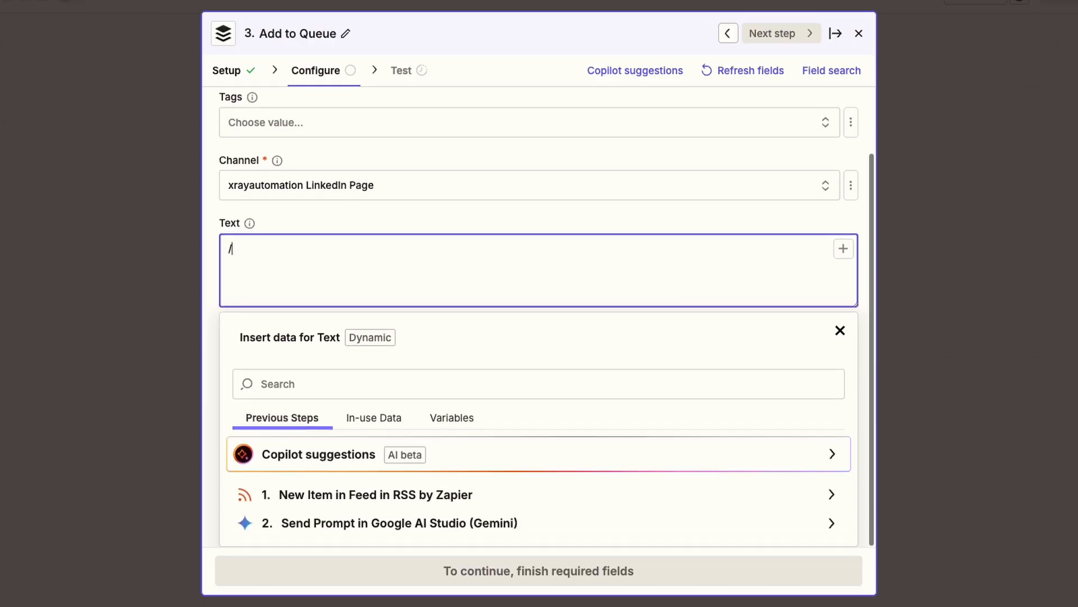
type("candidates")
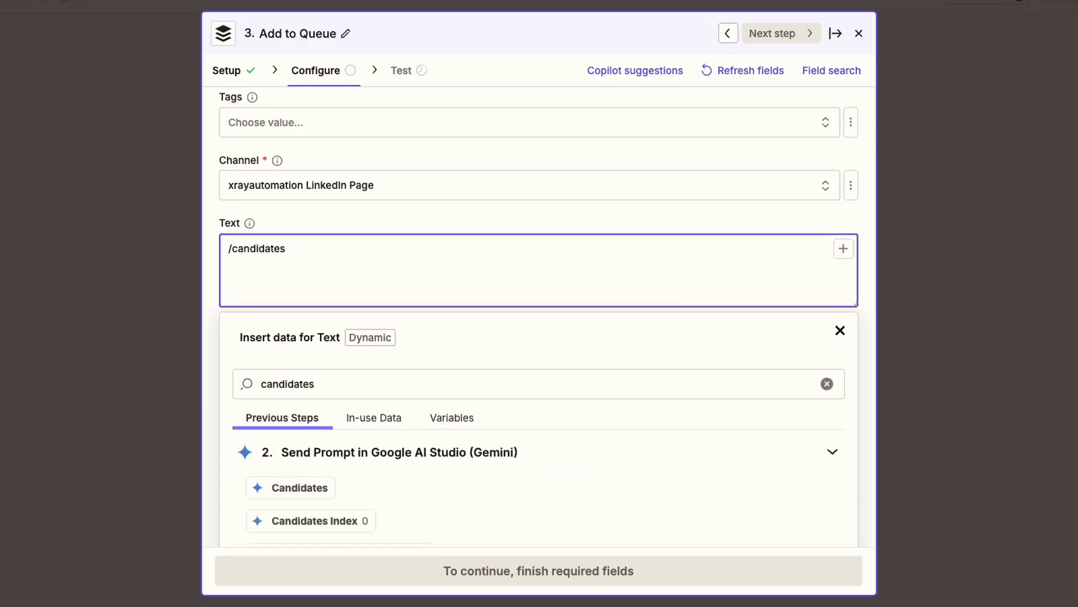
scroll("down", 3)
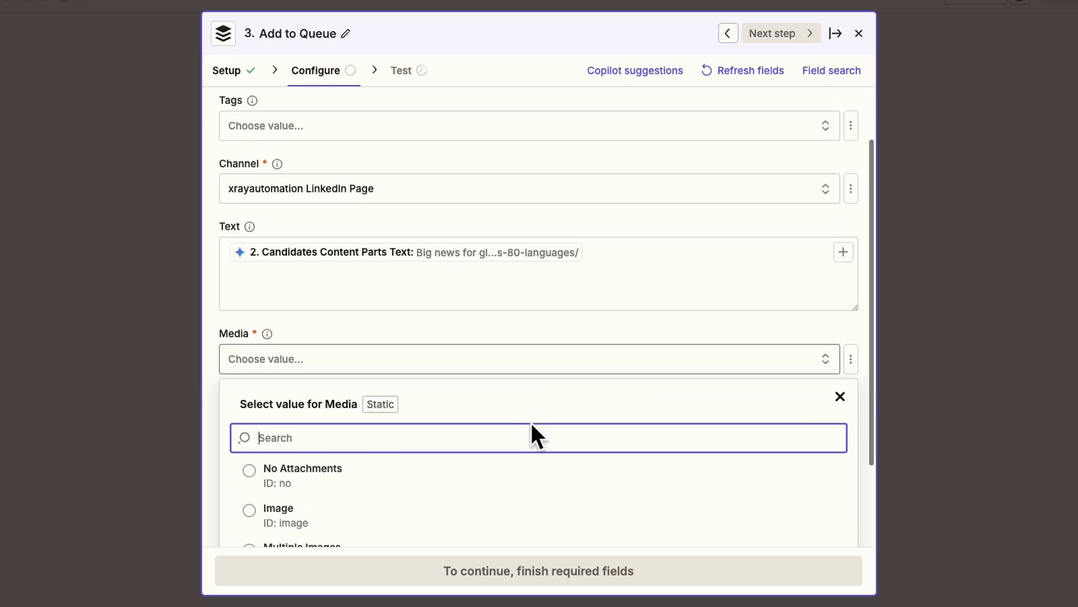
left_click(303, 468)
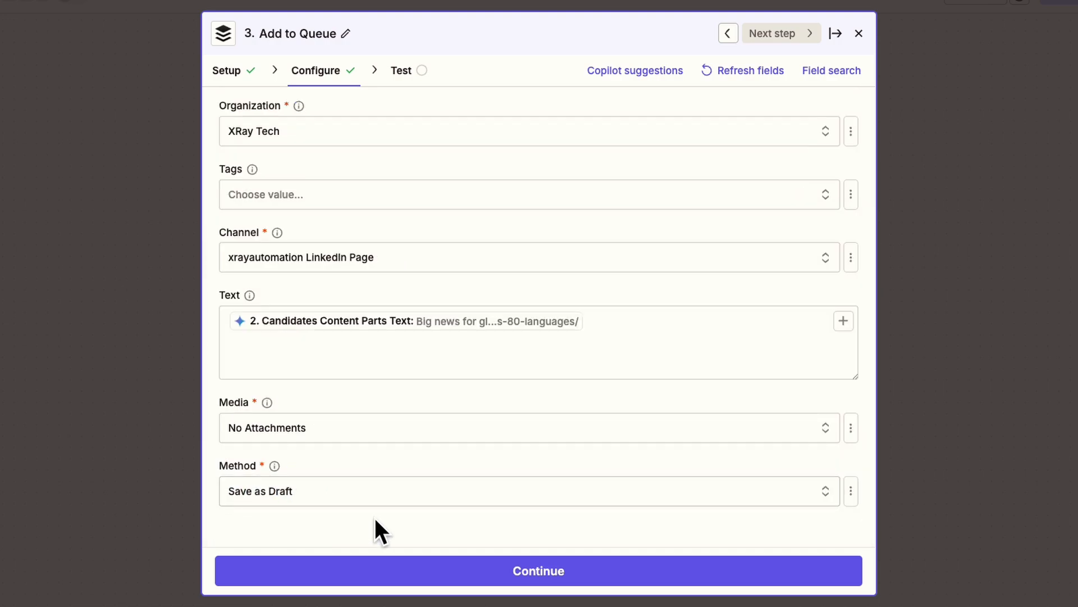
left_click(539, 570)
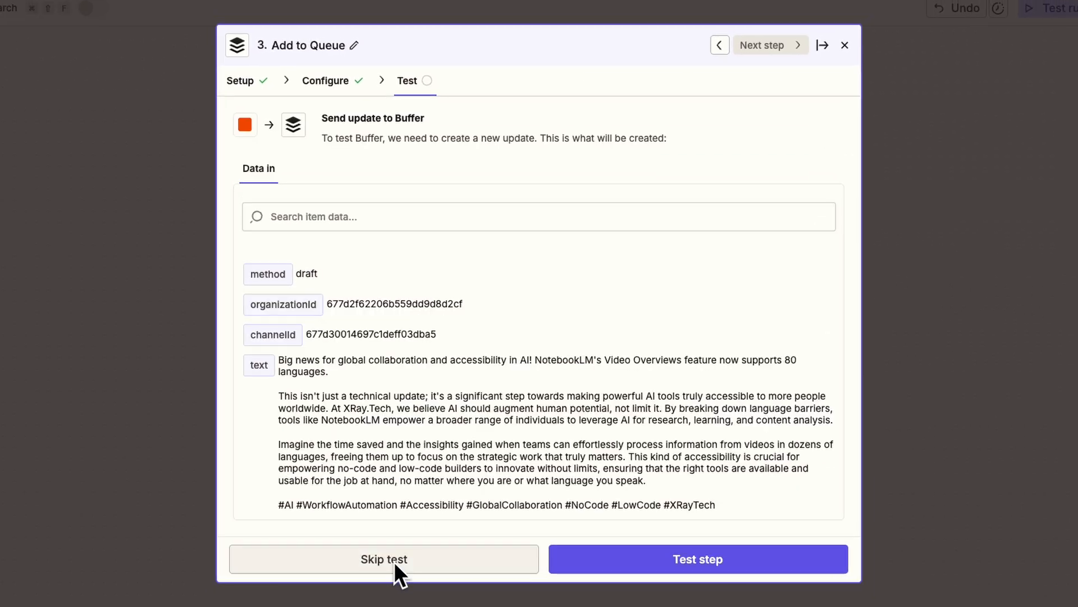
Test the Buffer step to send a draft update, then choose Slack next.
left_click(697, 558)
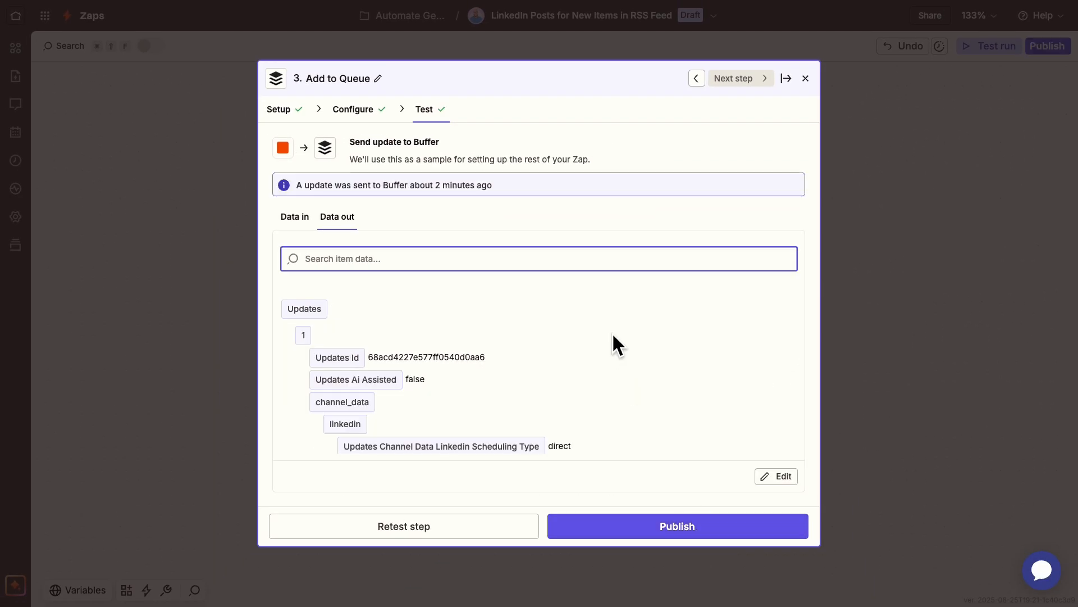
scroll("down", 3)
type("slack")
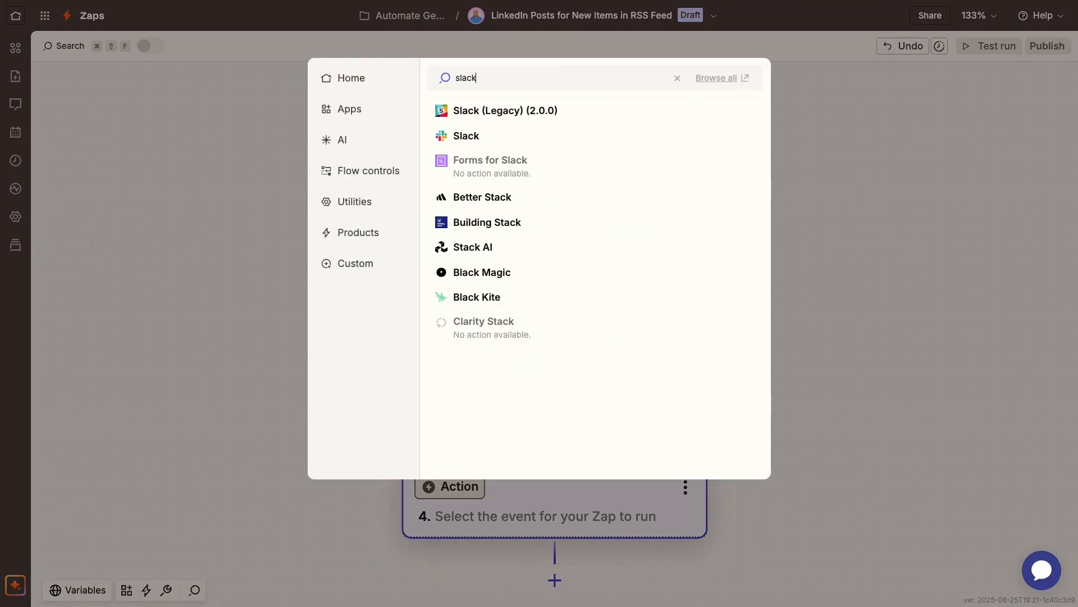
left_click(466, 135)
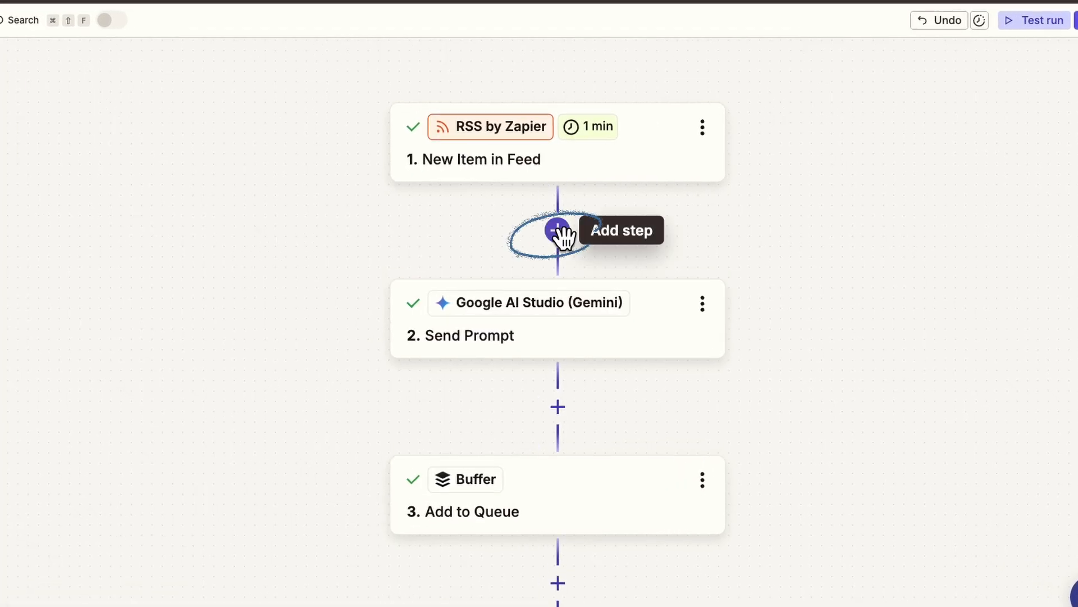
Insert a step-2 filter requiring Raw Category to contain AI, and test it.
left_click(557, 230)
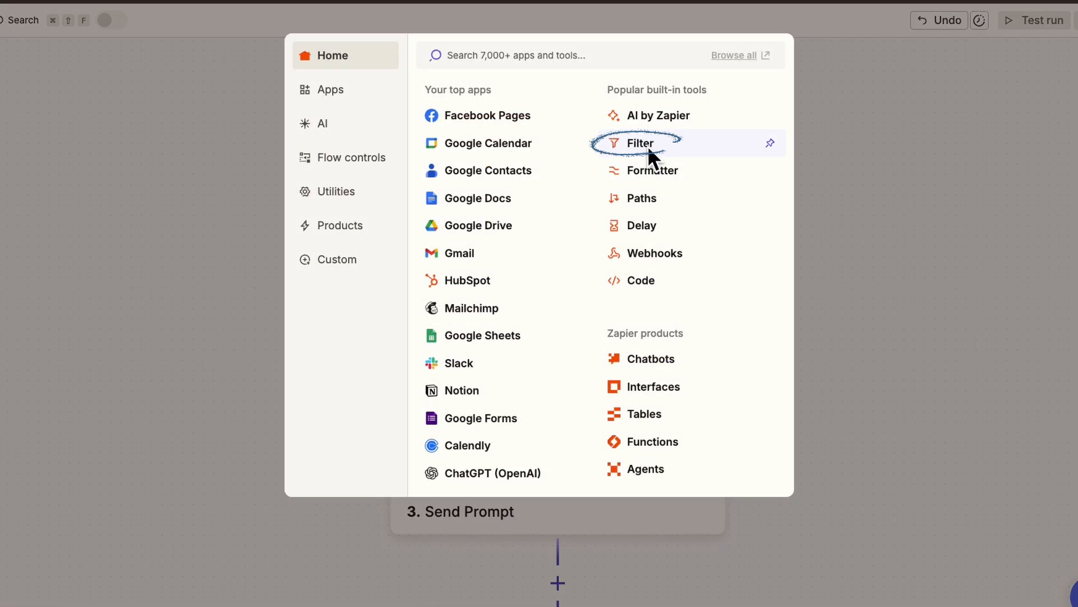
left_click(640, 143)
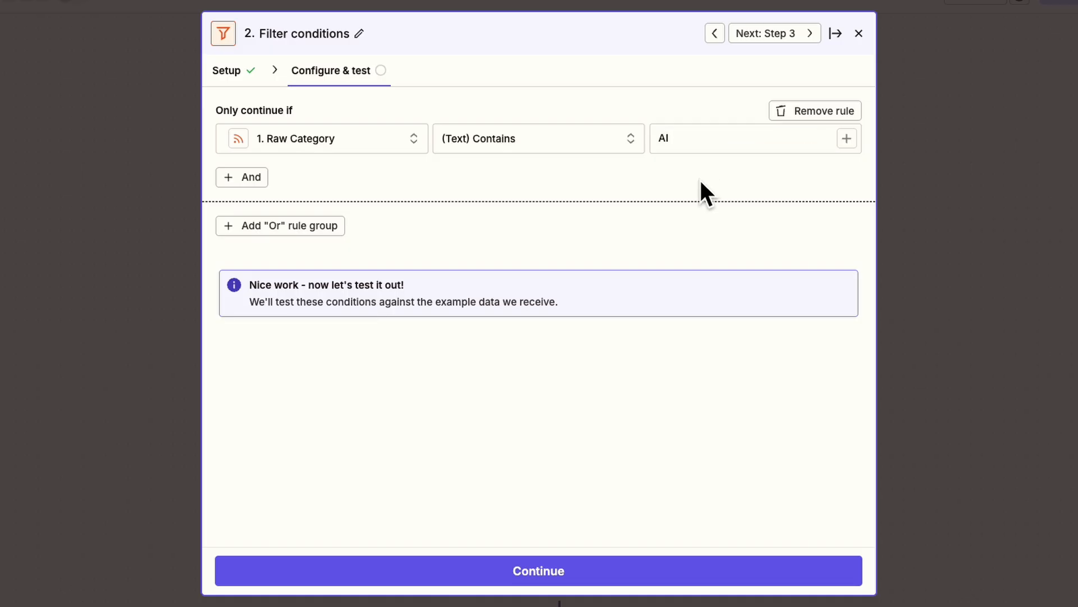
left_click(742, 138)
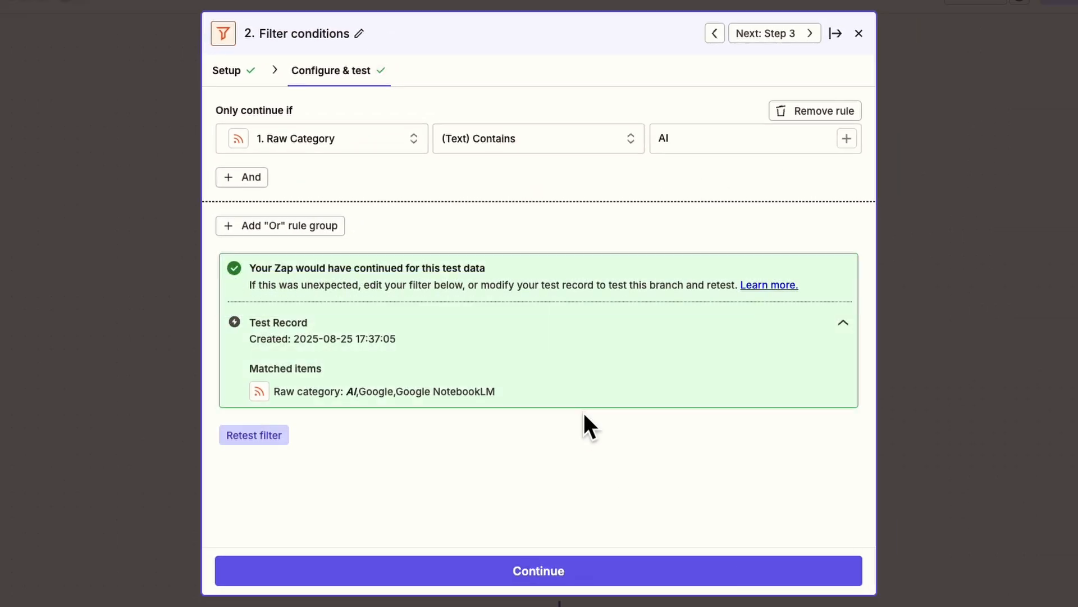
mouse_move(337, 439)
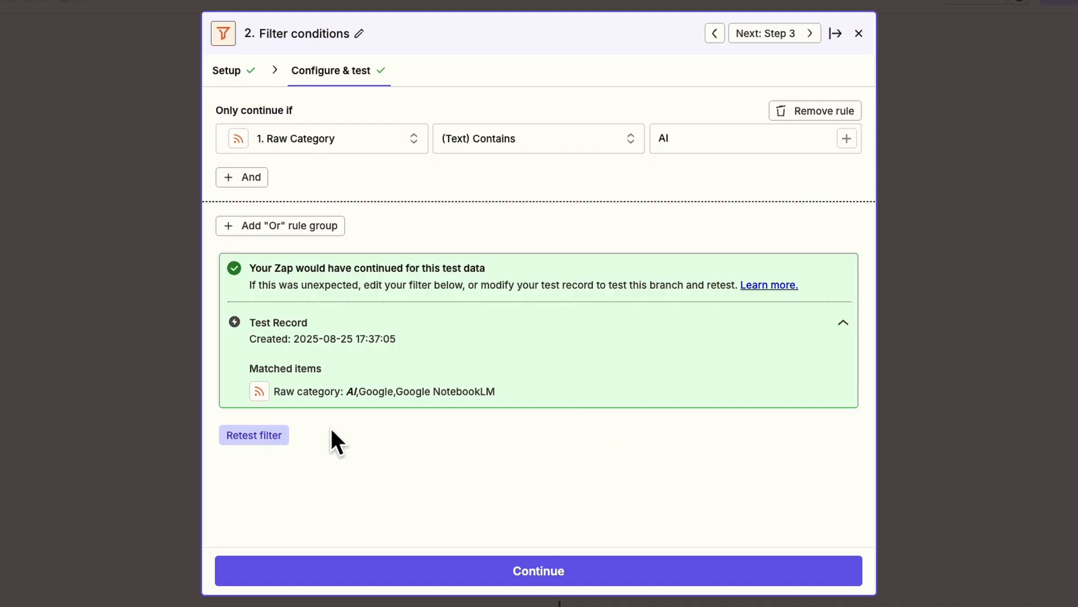
left_click(253, 435)
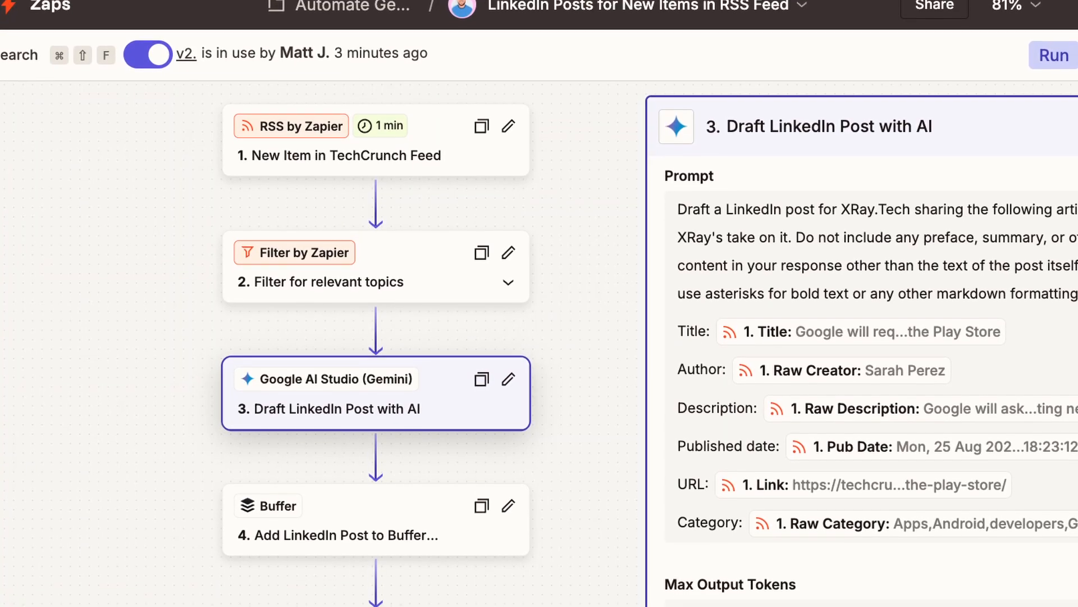
Scroll the Zap canvas to review all five steps through the Slack alert.
scroll("down", 3)
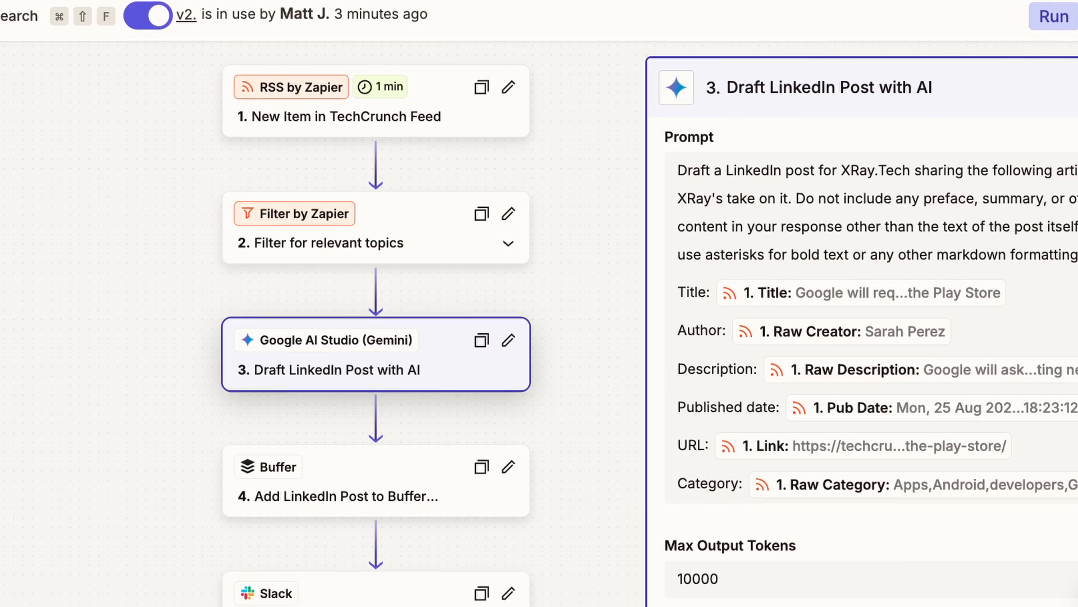
scroll("down", 3)
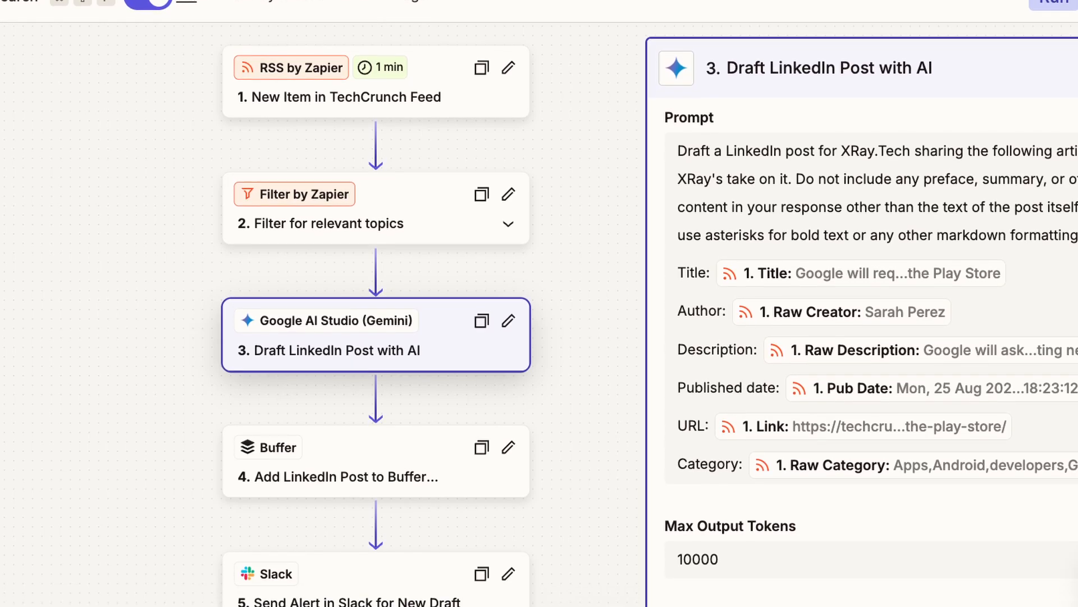
scroll("down", 3)
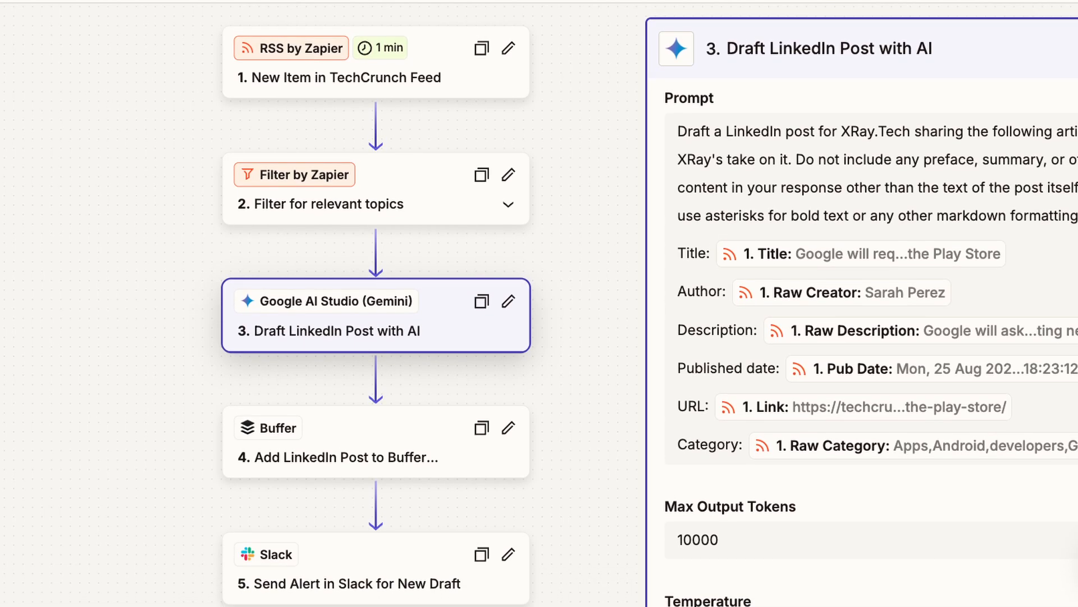